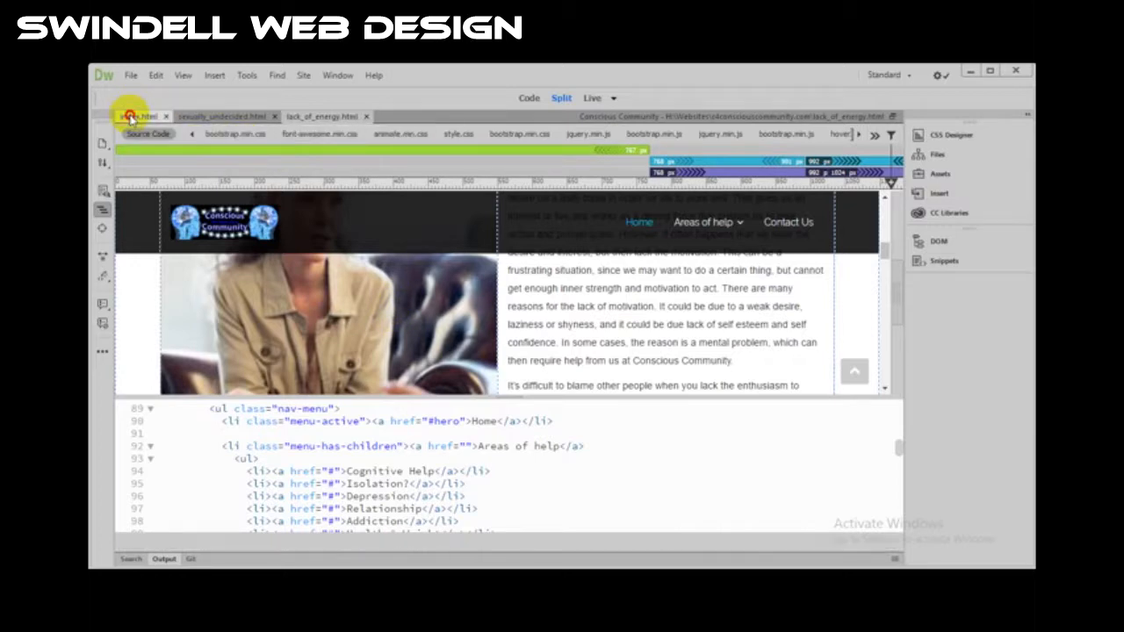
From the lack_of_energy page, bring up style.css at the #about .about-container rule with its therapy9resized.jpg background.
left_click(137, 116)
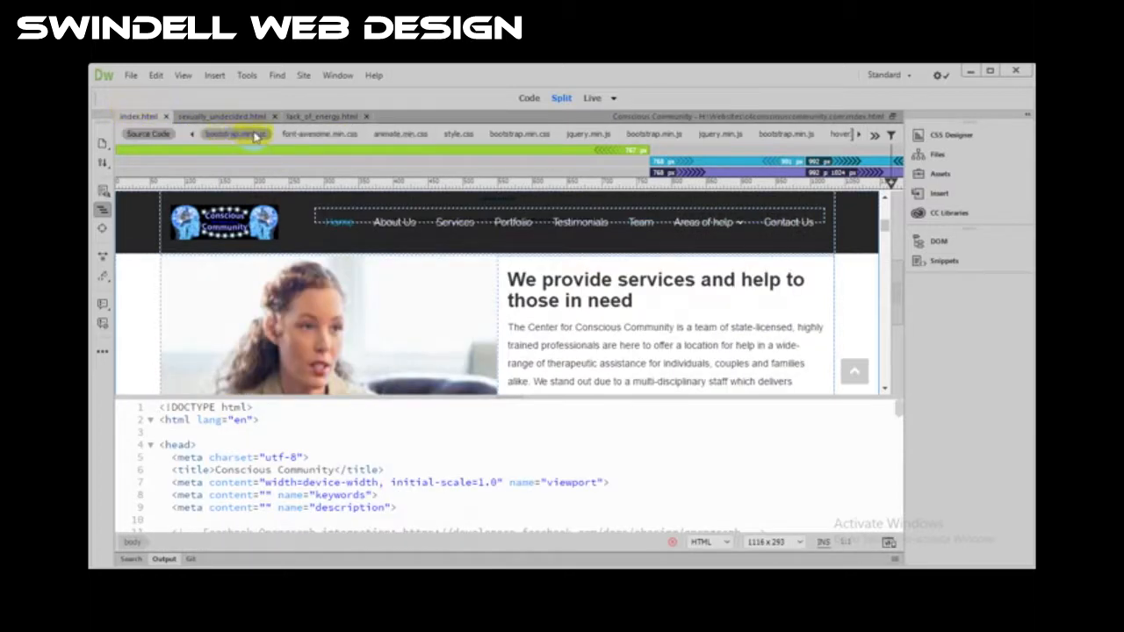
left_click(324, 116)
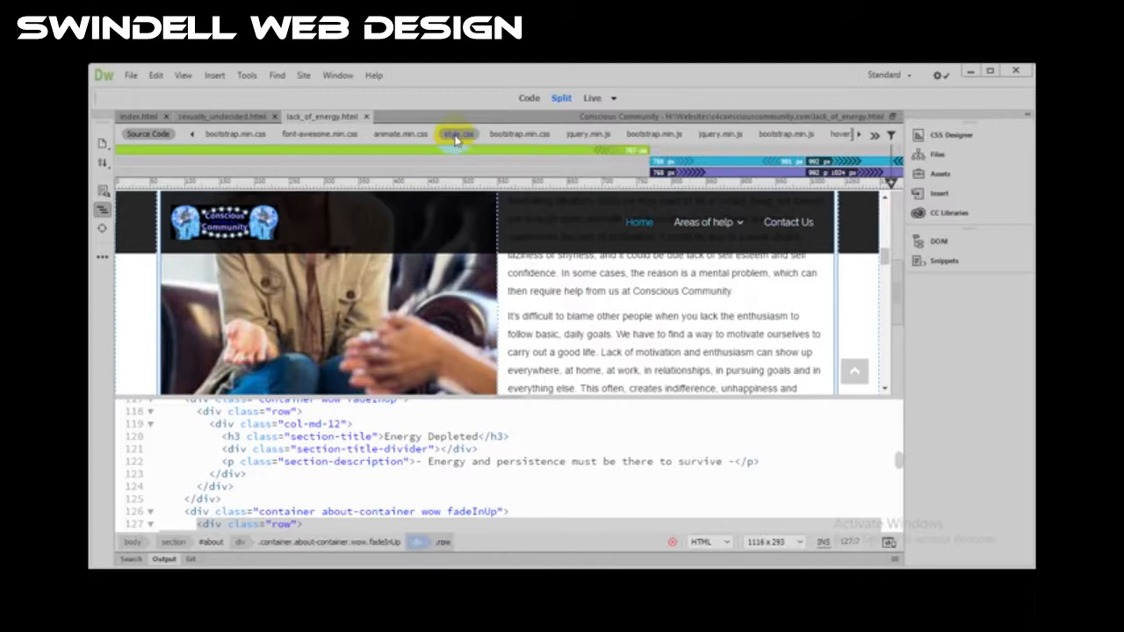
left_click(456, 134)
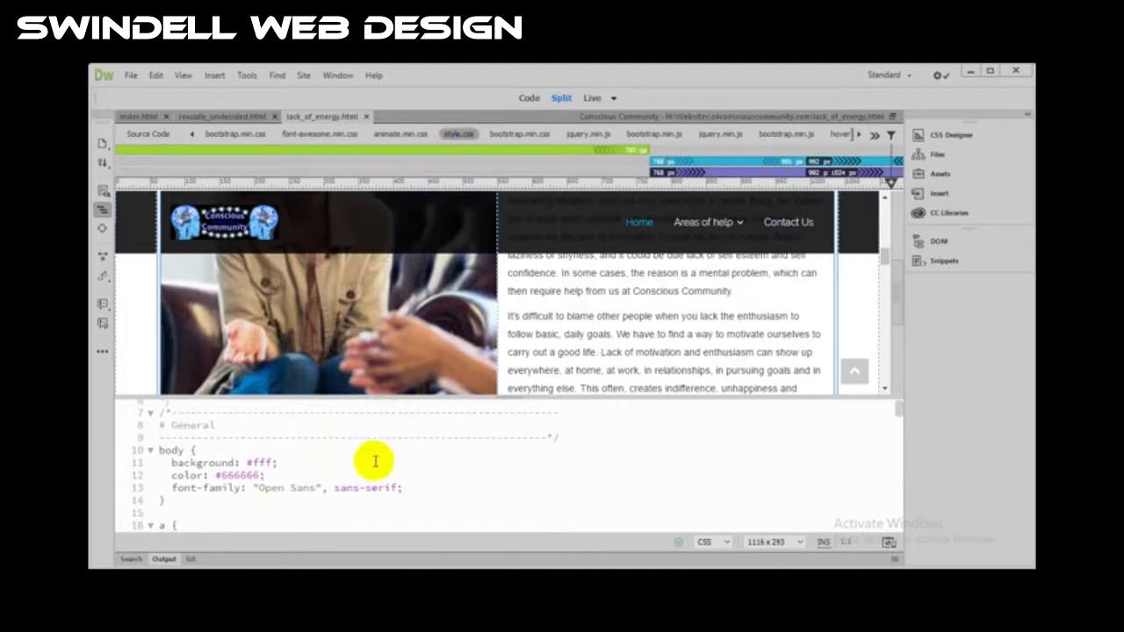
scroll("down", 3)
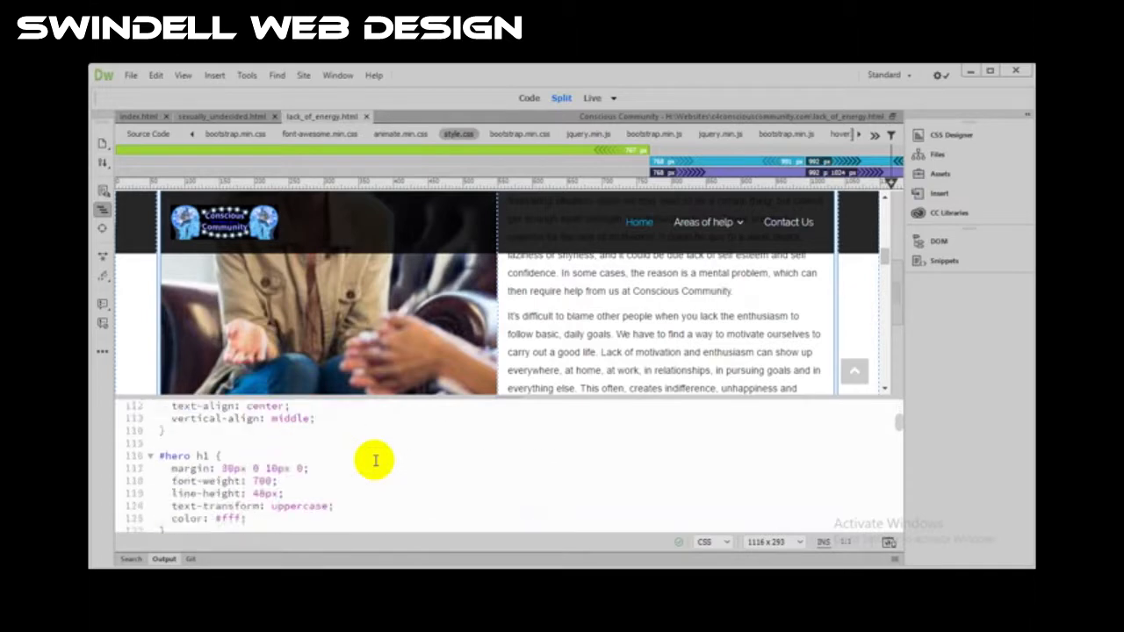
scroll("down", 3)
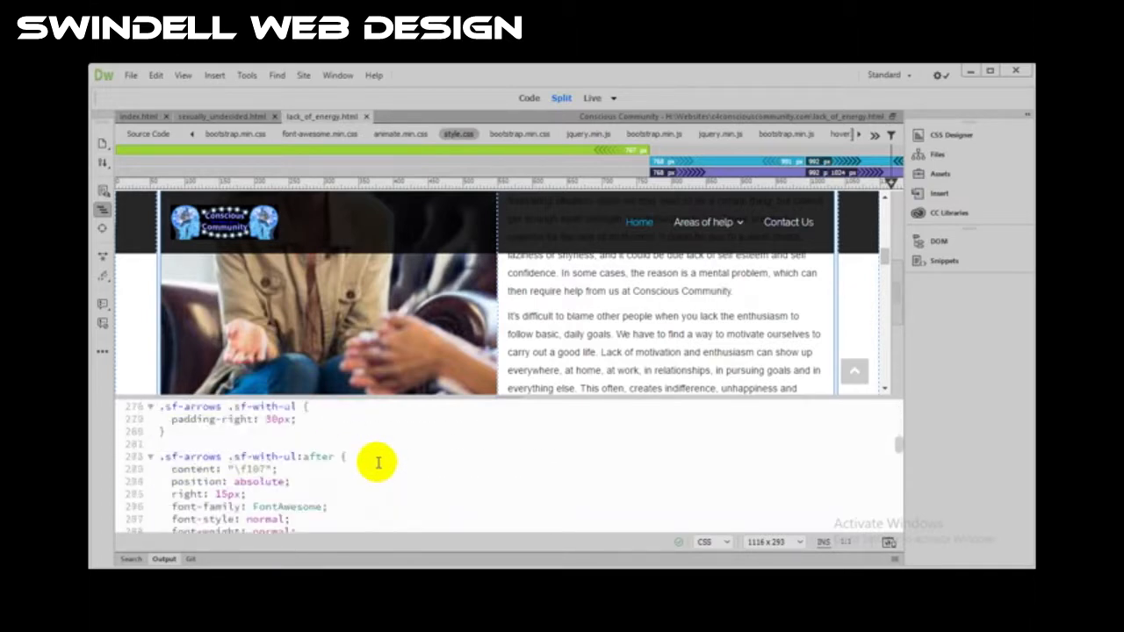
scroll("down", 3)
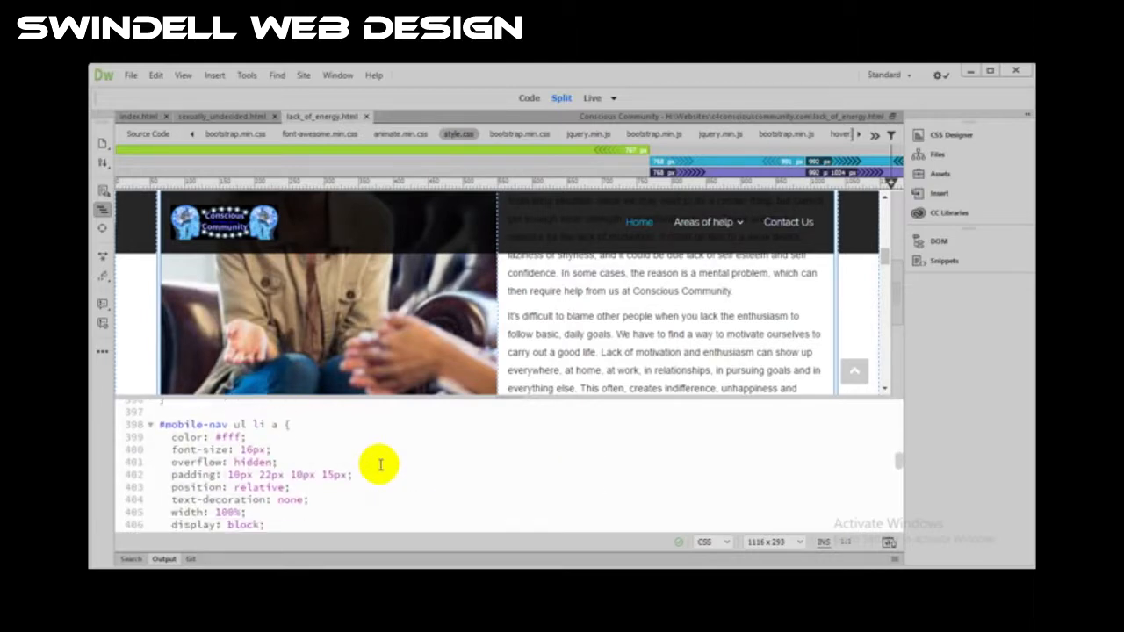
scroll("down", 3)
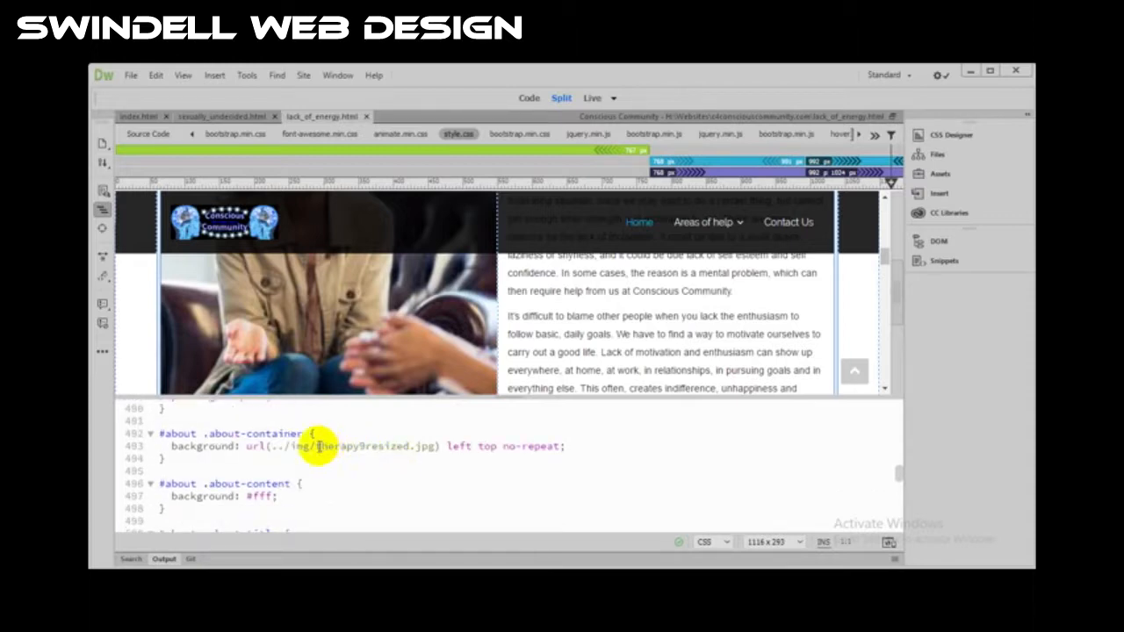
mouse_move(428, 450)
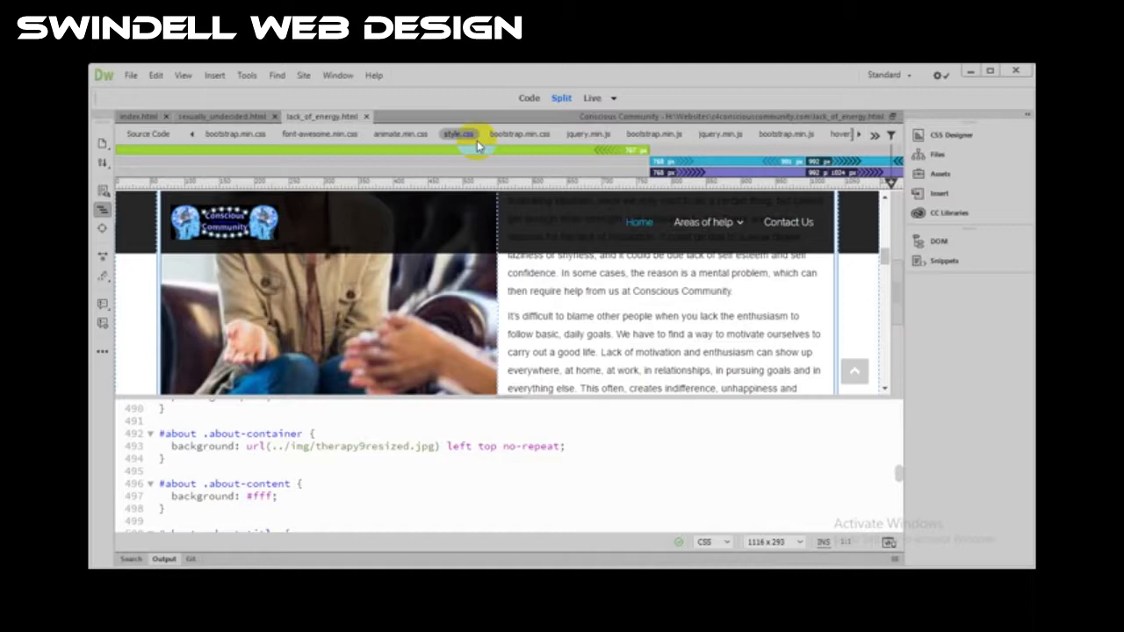
mouse_move(458, 134)
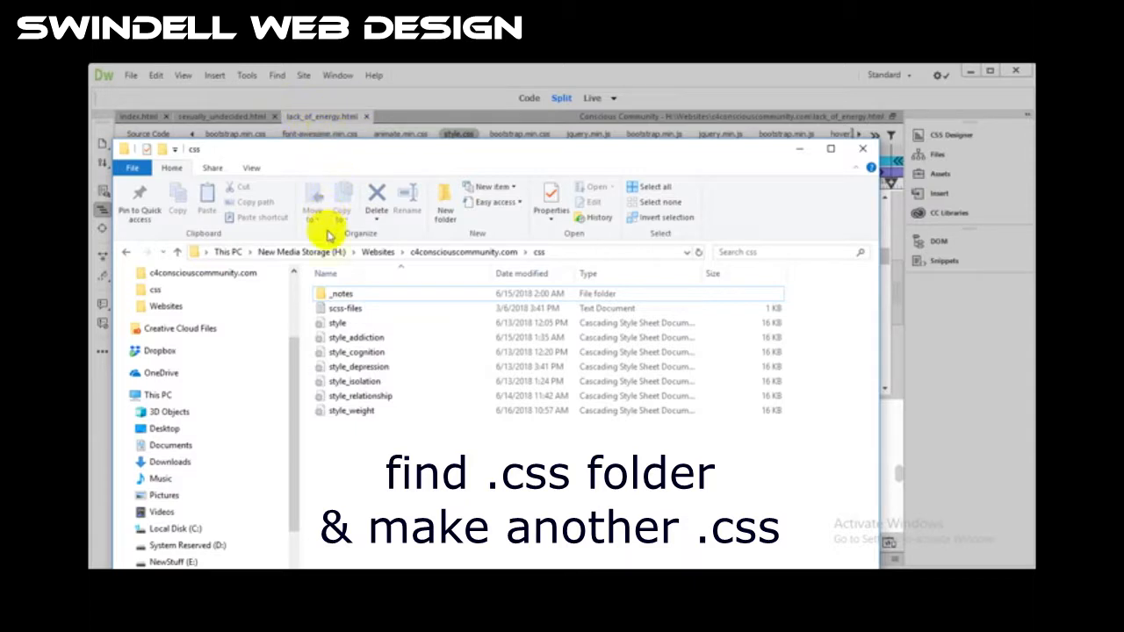
Duplicate style.css in the css folder and rename the copy style_lack_of_energy.
left_click(337, 323)
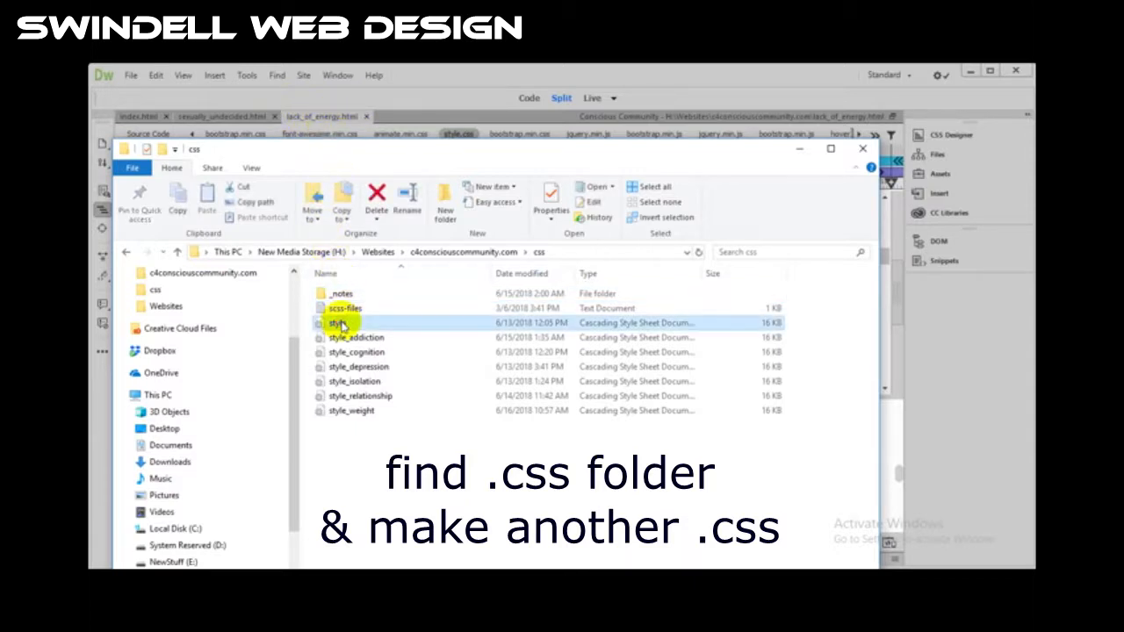
right_click(337, 323)
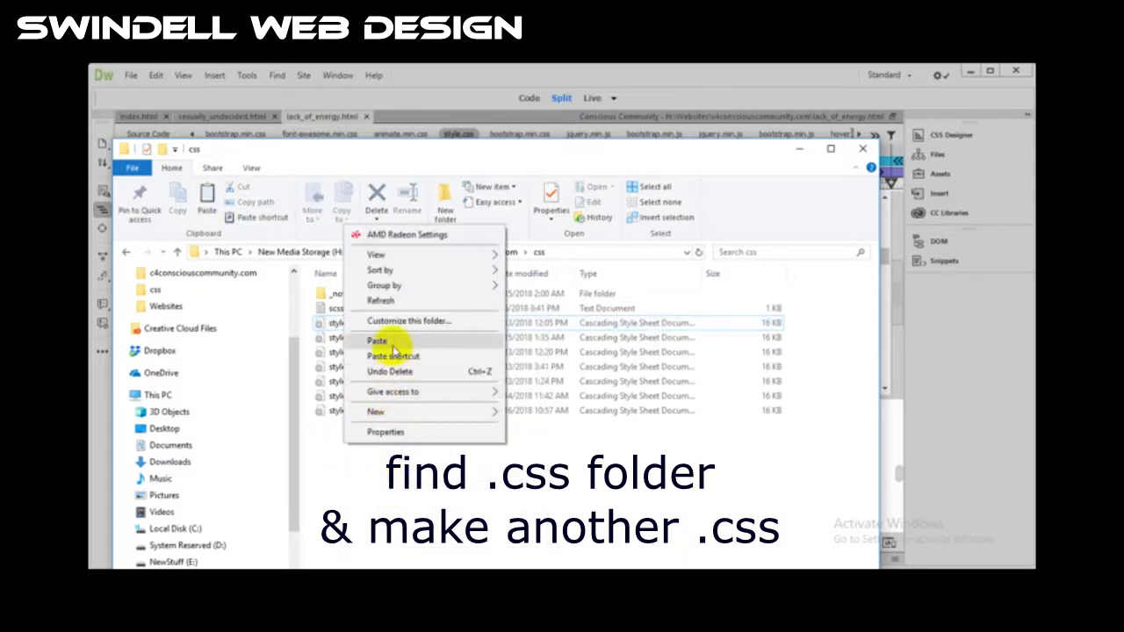
left_click(376, 341)
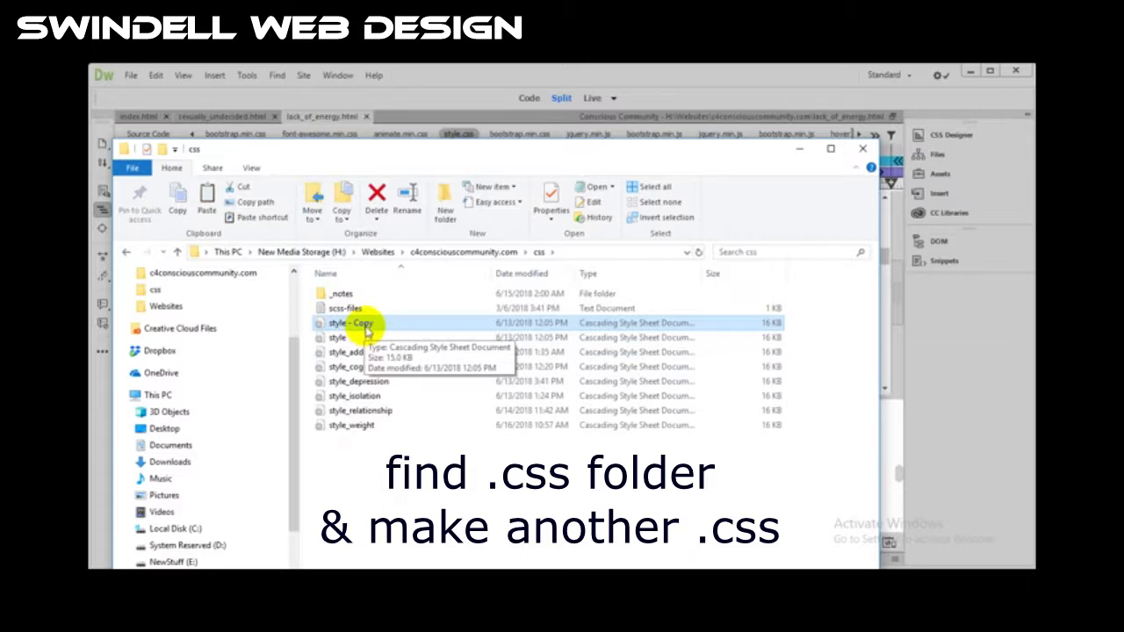
right_click(351, 323)
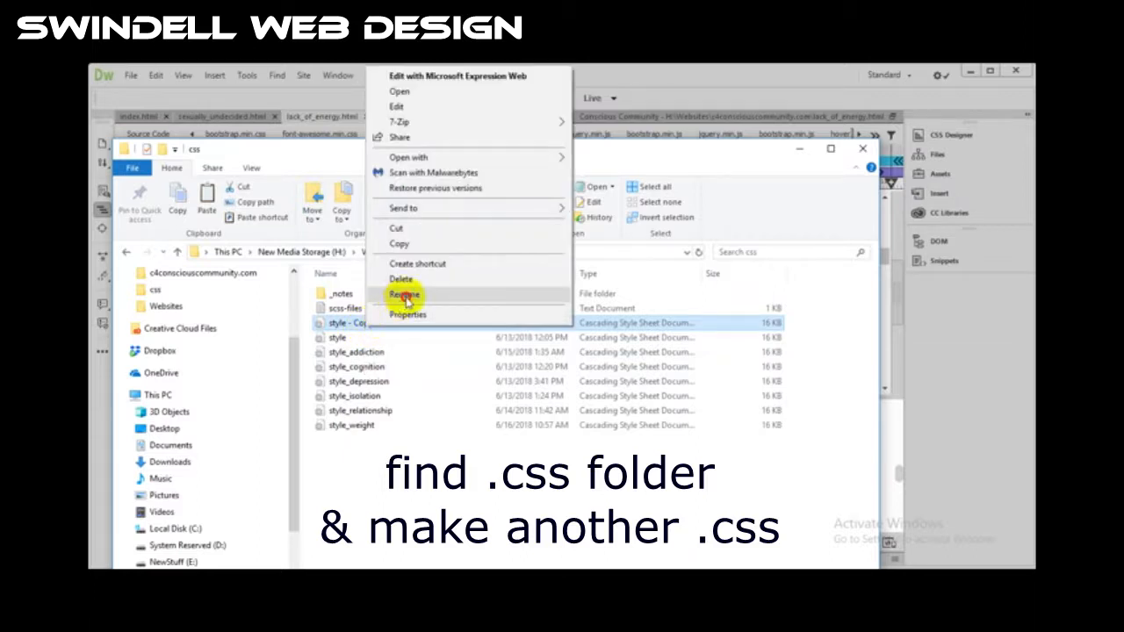
left_click(404, 293)
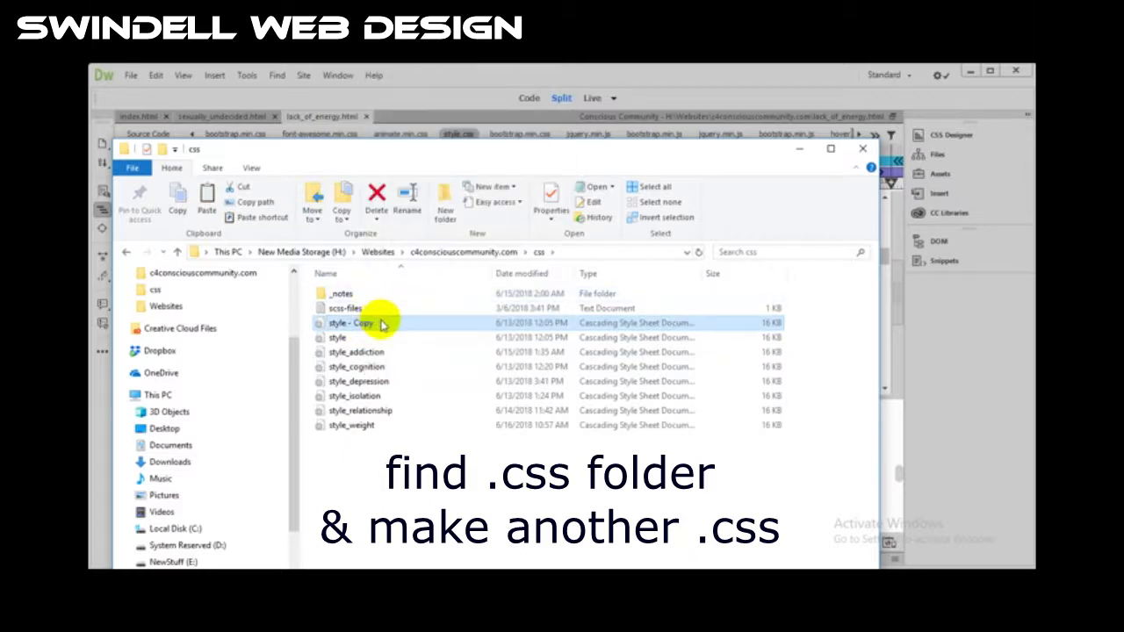
right_click(351, 323)
type("_lack_of_energ")
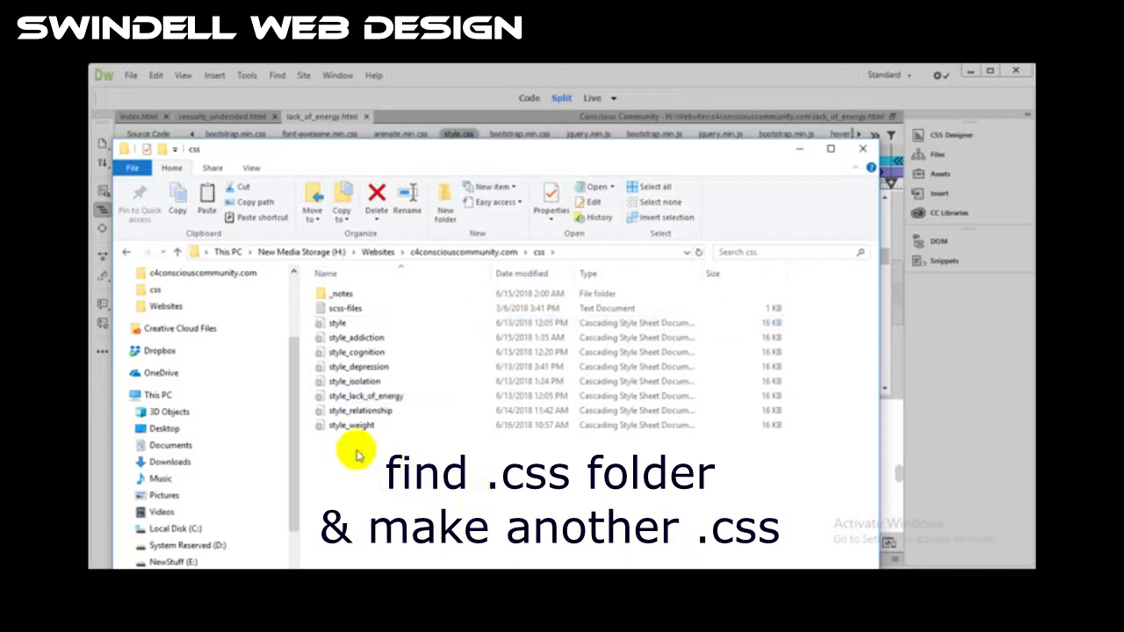
Open style_lack_of_energy.css with Adobe Dreamweaver CC 2017 from its context menu.
left_click(365, 396)
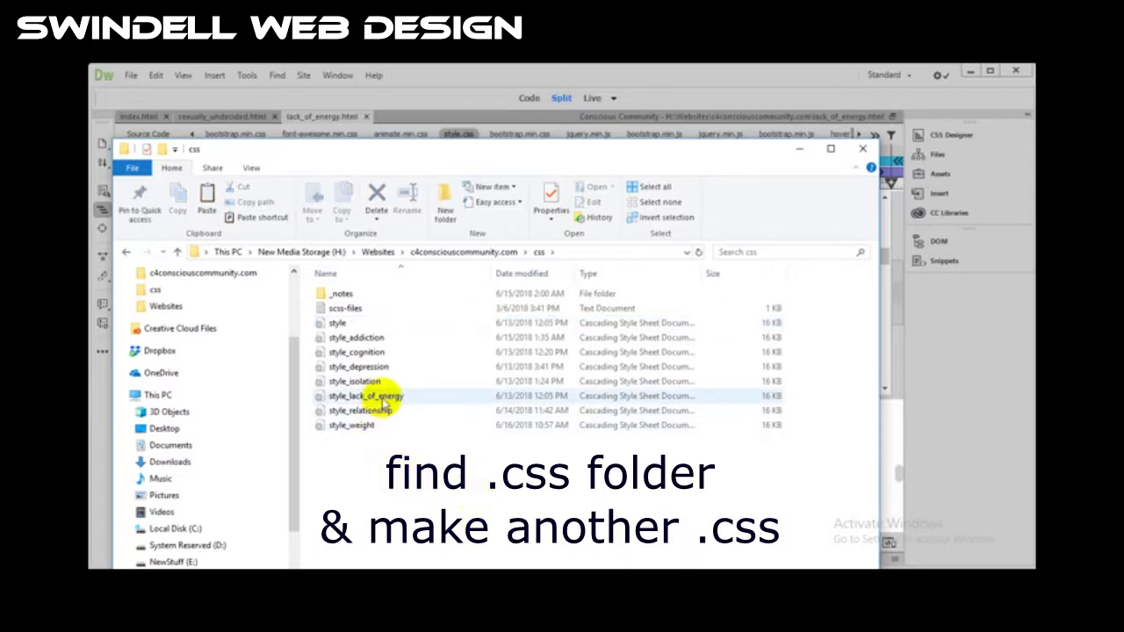
mouse_move(383, 402)
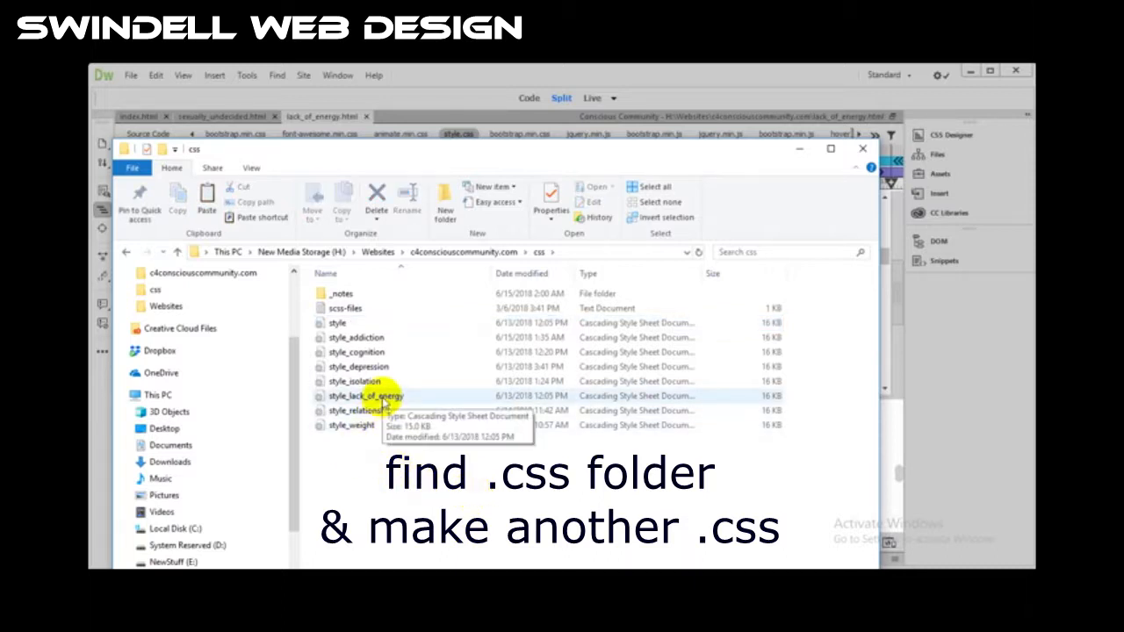
right_click(365, 397)
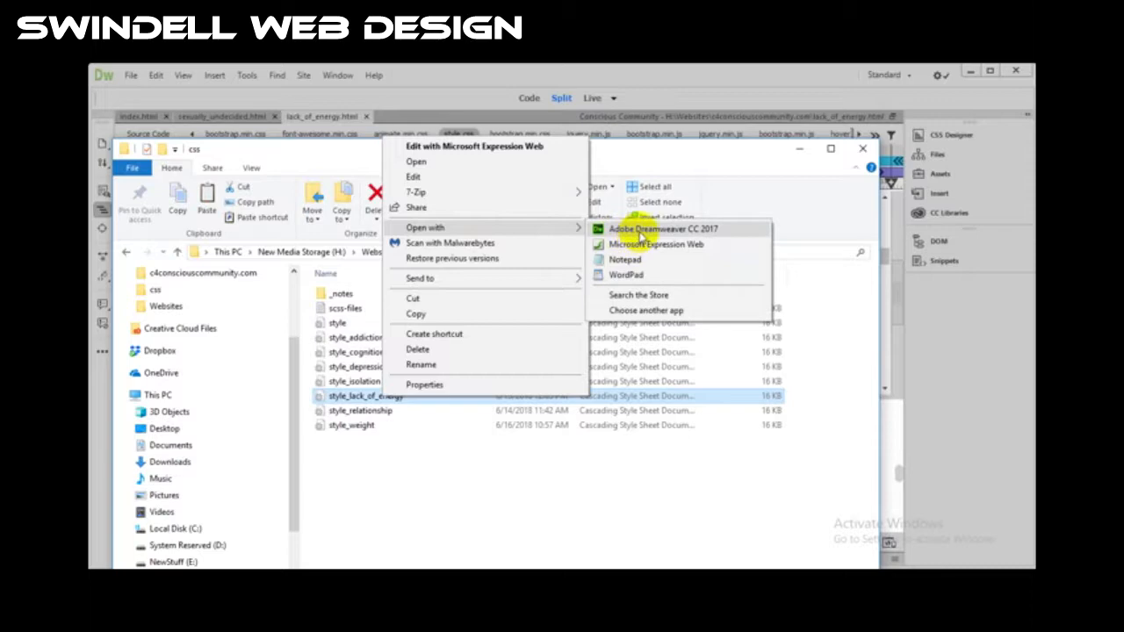
left_click(664, 228)
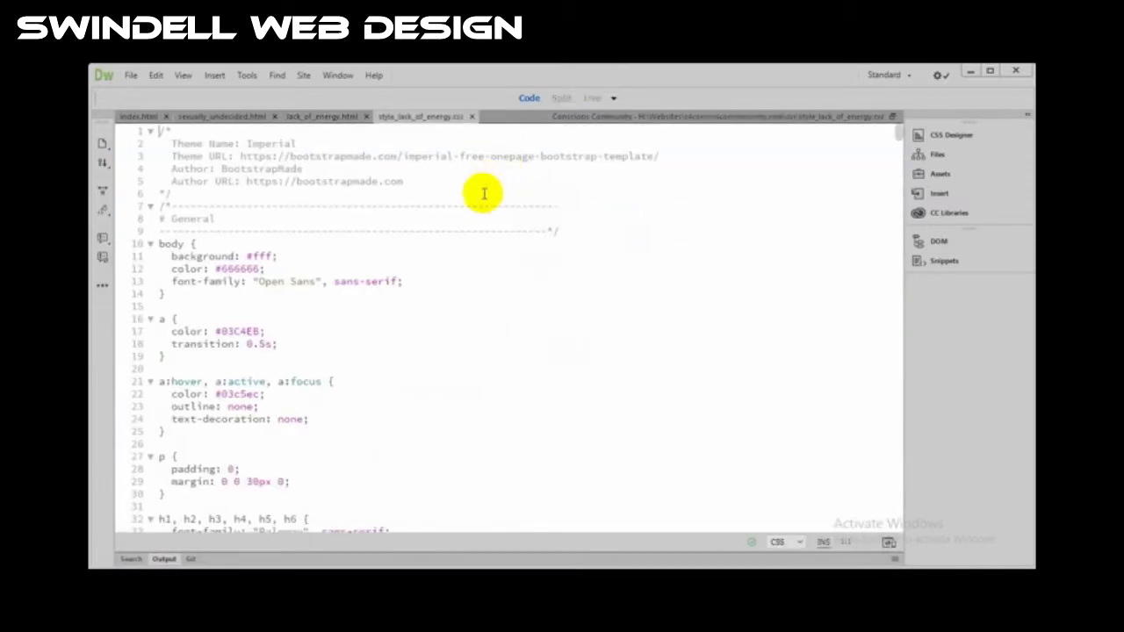
scroll("down", 3)
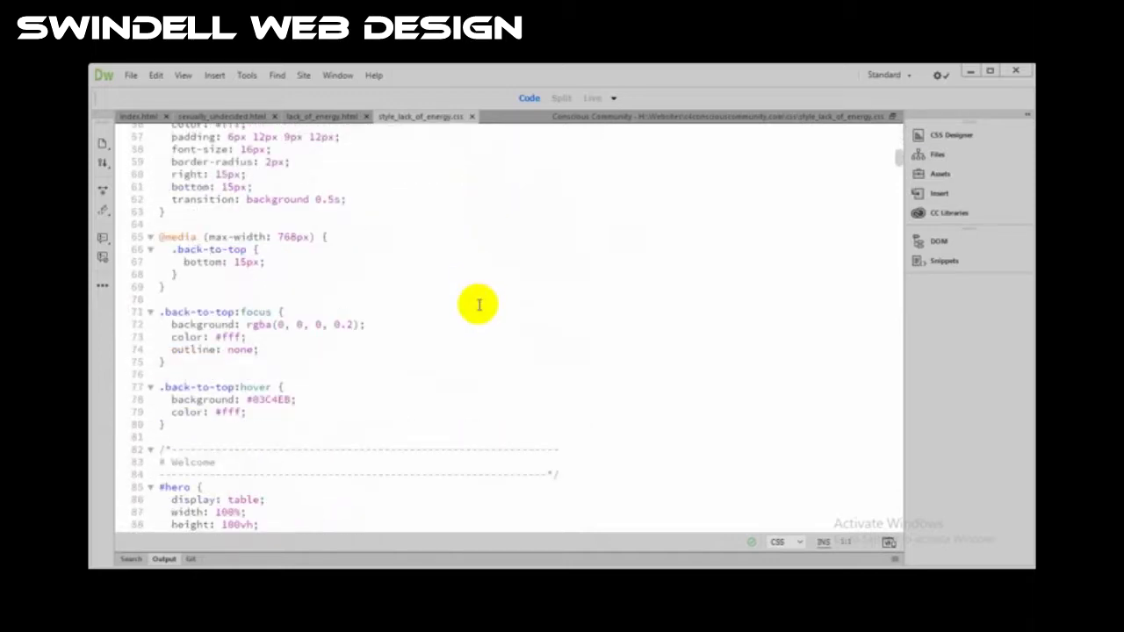
scroll("down", 3)
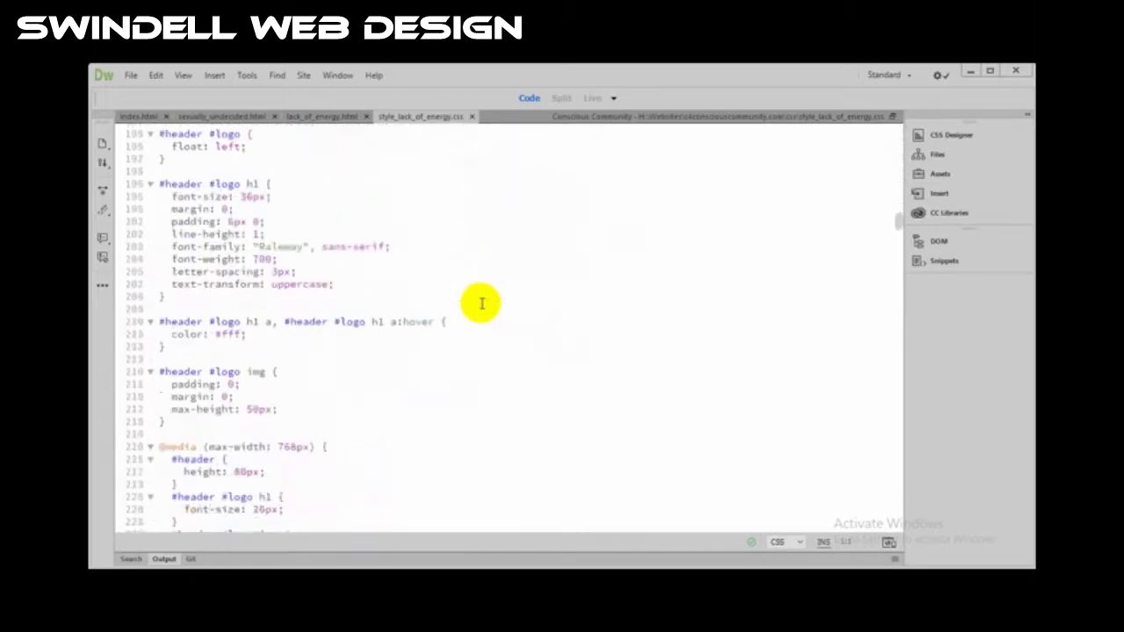
scroll("down", 3)
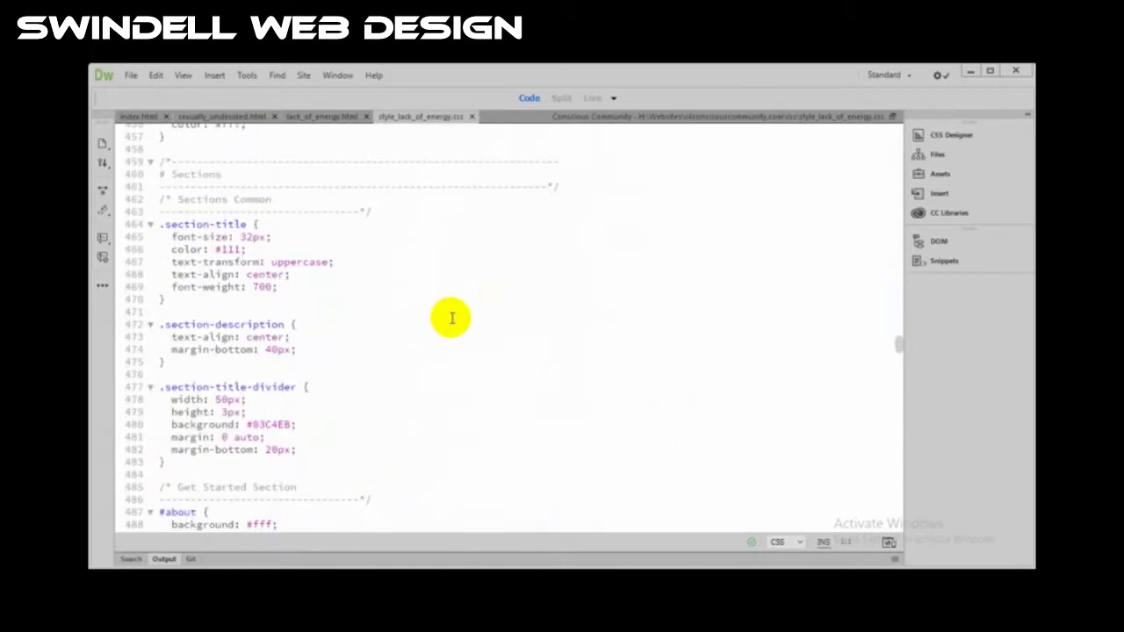
scroll("down", 3)
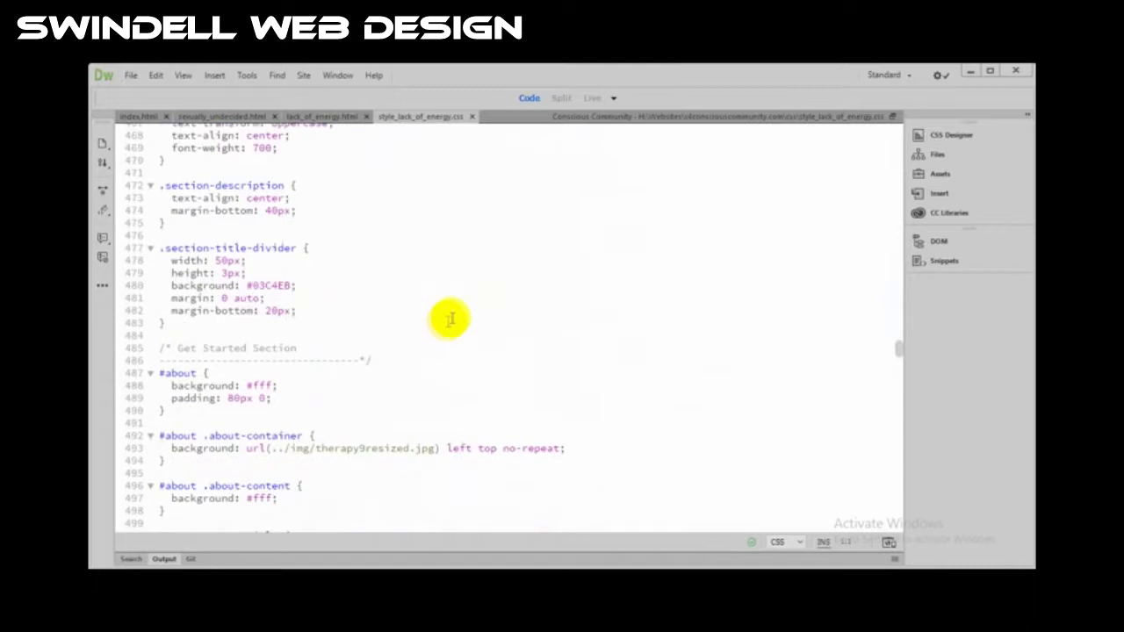
mouse_move(330, 449)
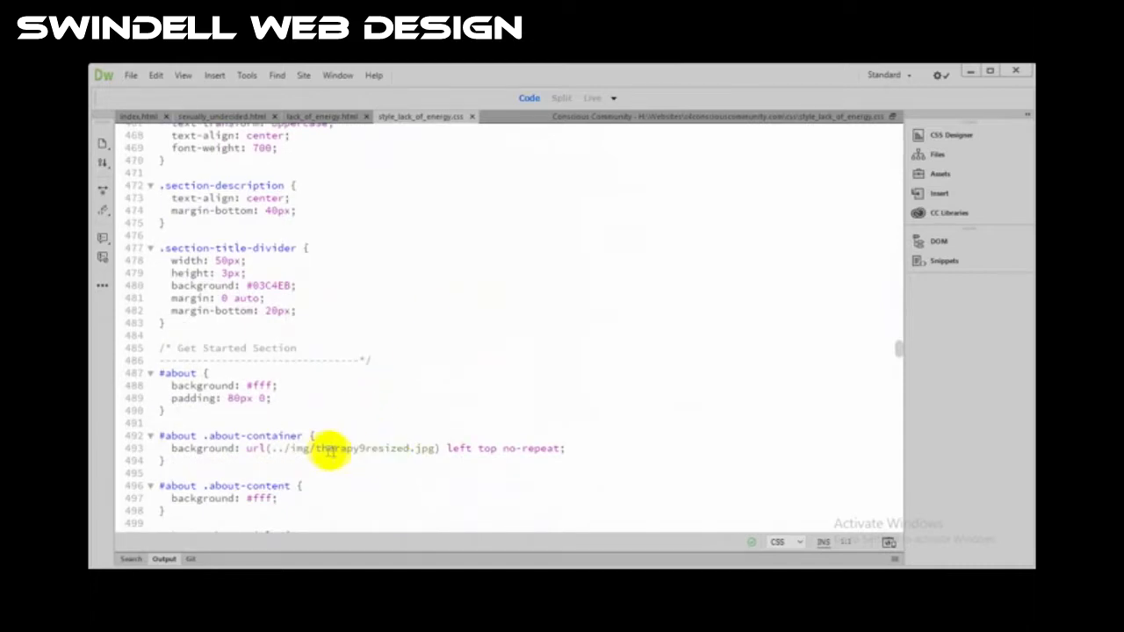
mouse_move(325, 450)
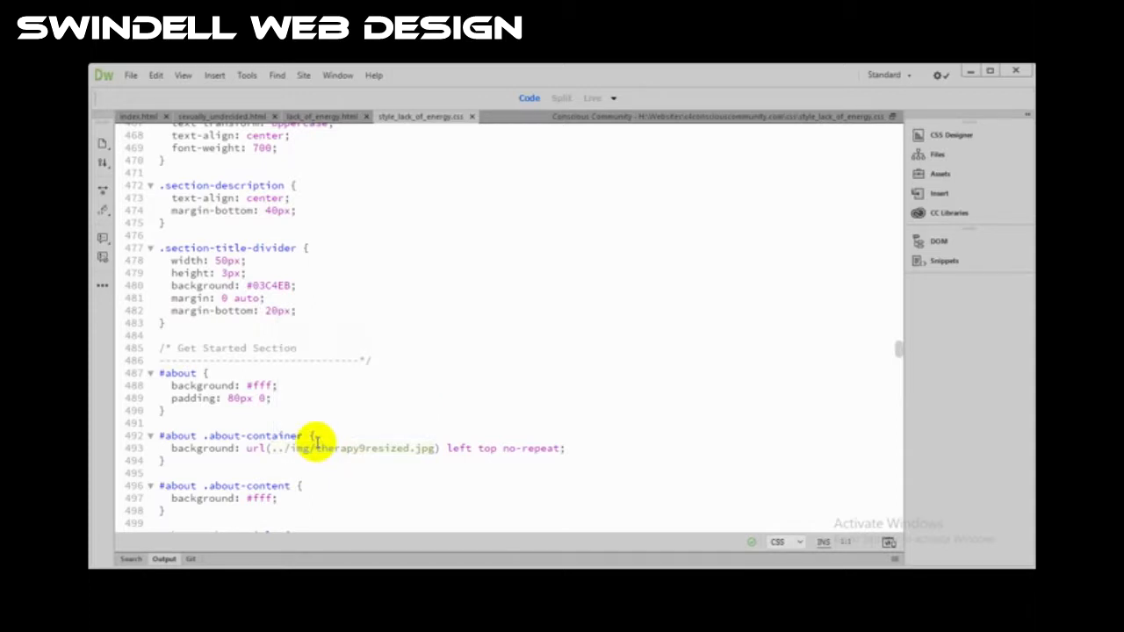
mouse_move(330, 453)
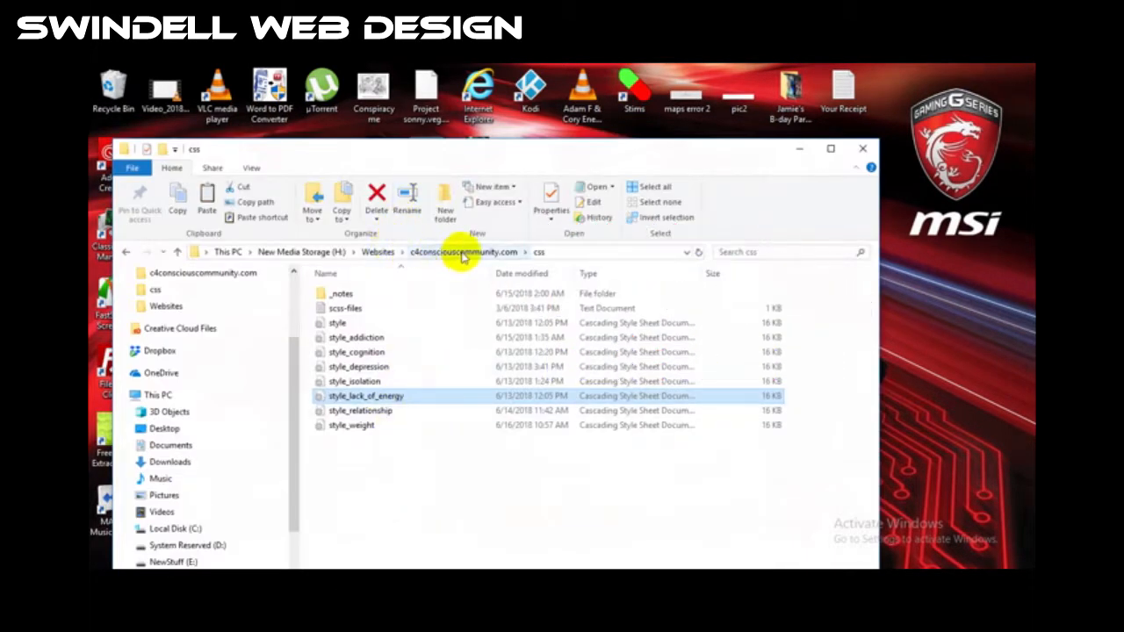
Browse the img folder thumbnails down to therapy9resized and energy_low.
left_click(463, 253)
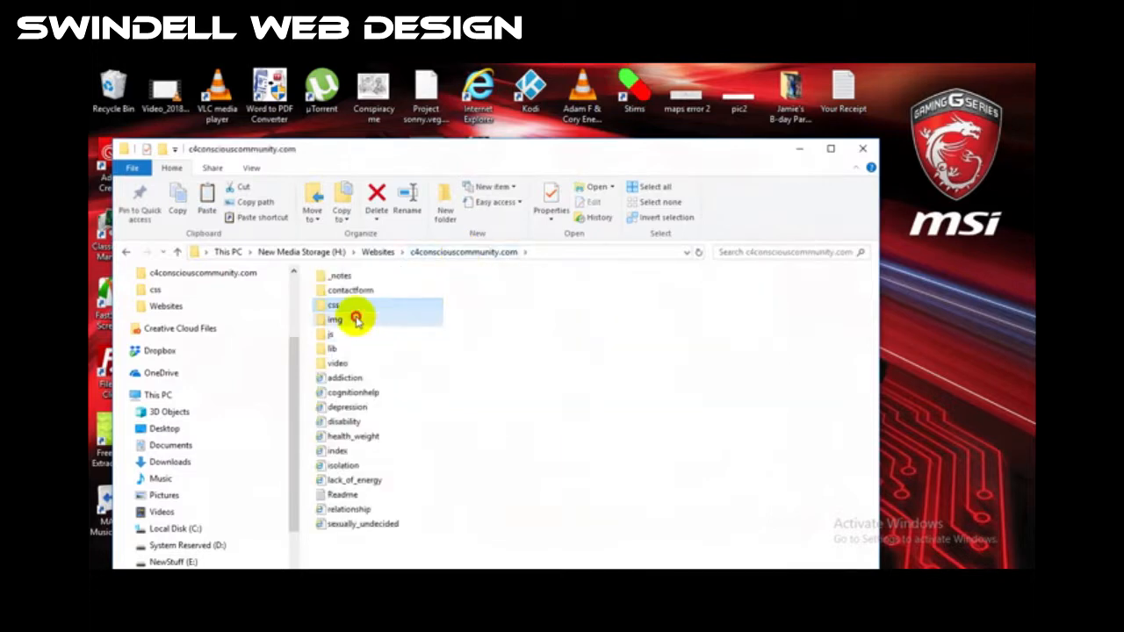
double_click(334, 320)
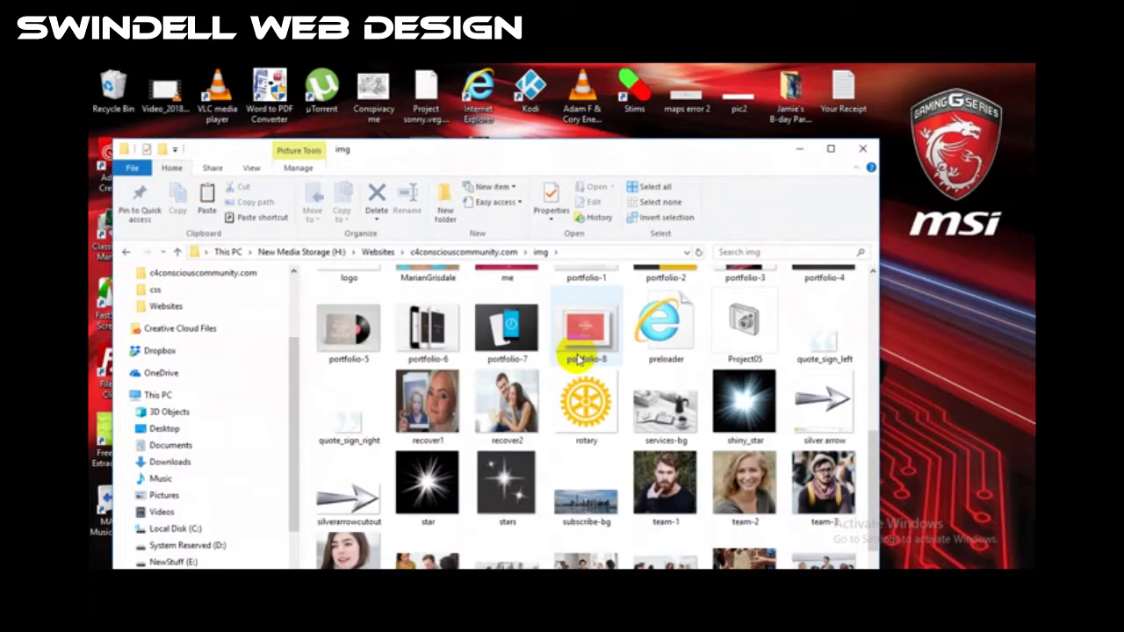
scroll("down", 3)
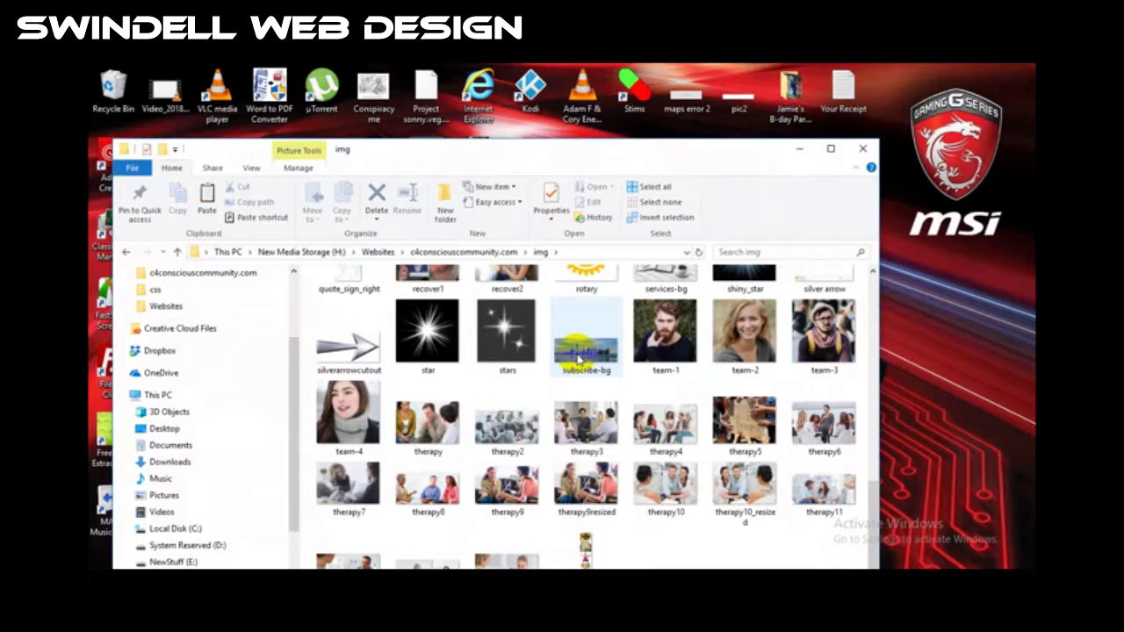
scroll("down", 3)
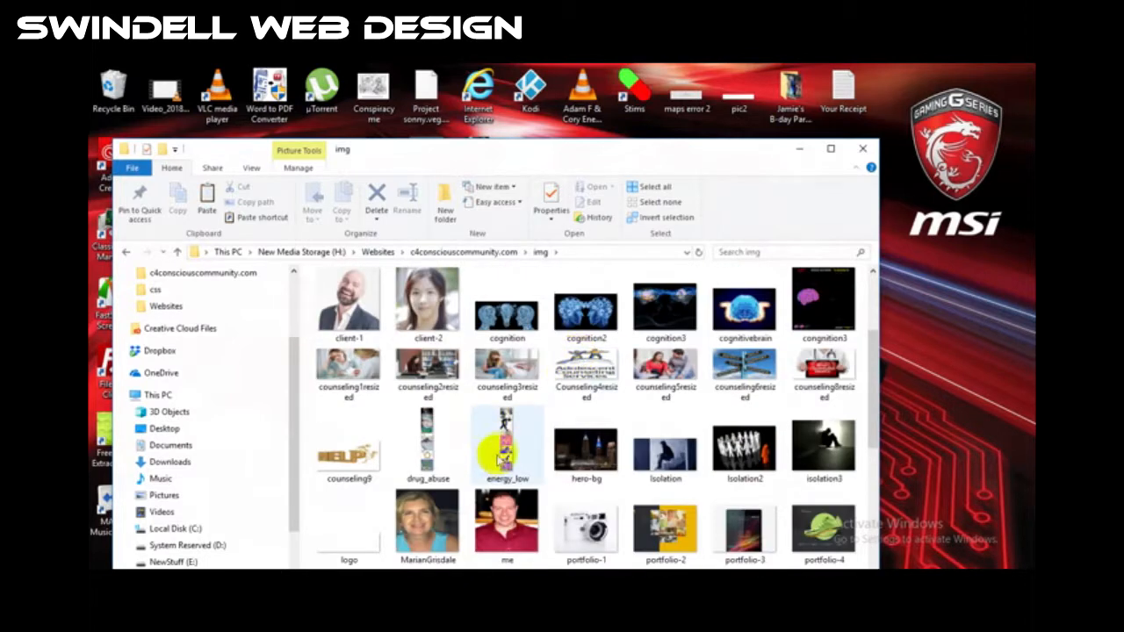
mouse_move(505, 442)
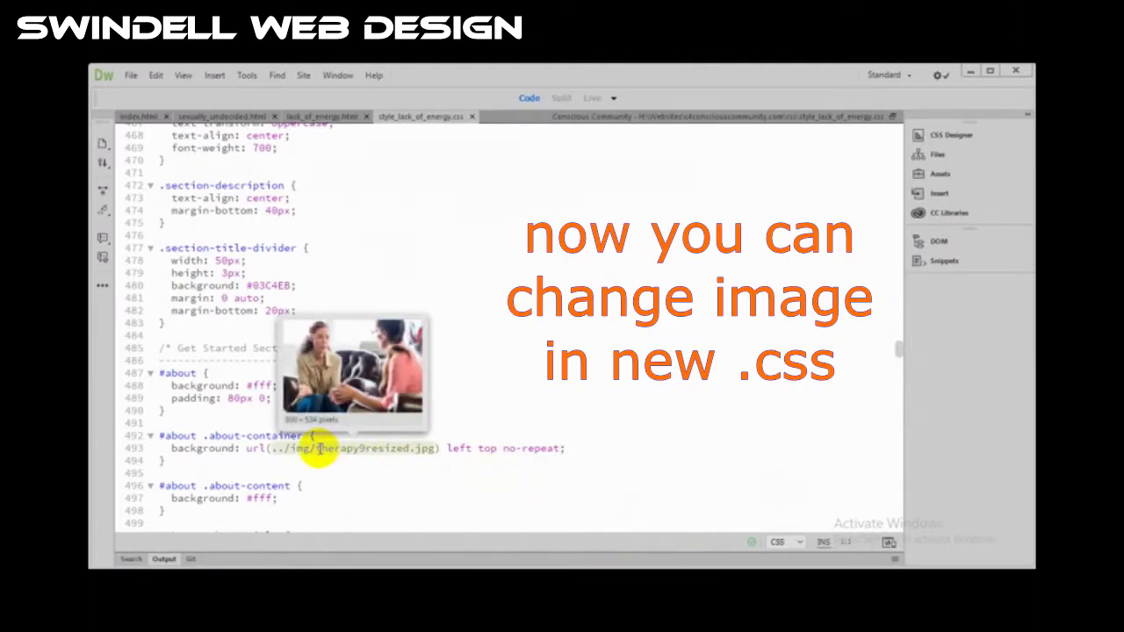
Change the about-container url() to ../img/energy_low.jpg and save style_lack_of_energy.css.
left_click(316, 450)
type("energ")
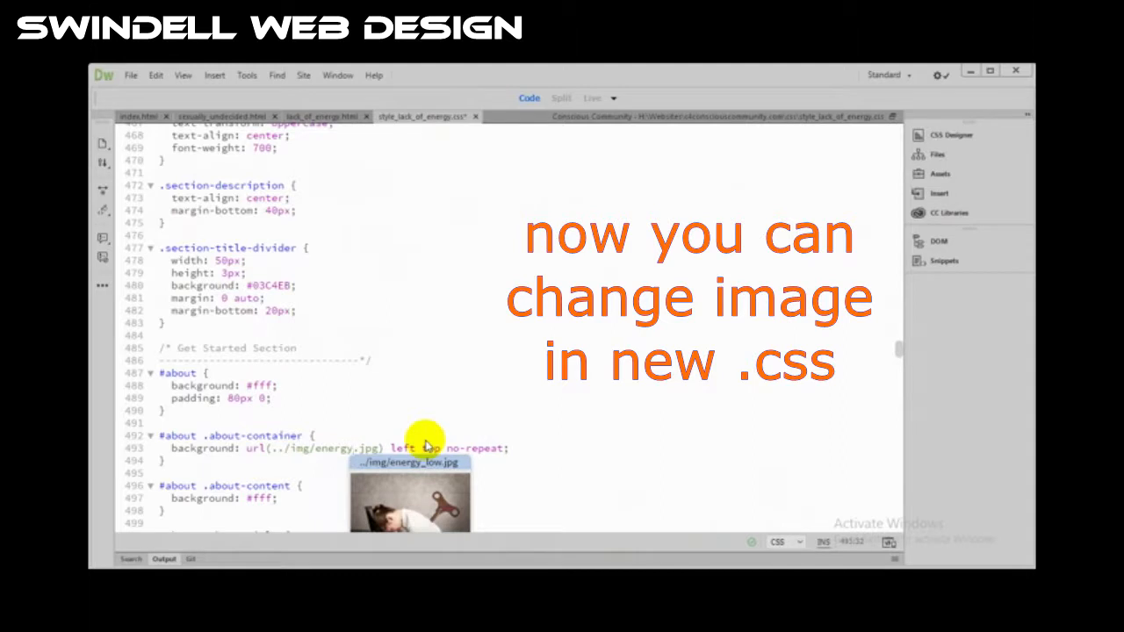
mouse_move(430, 488)
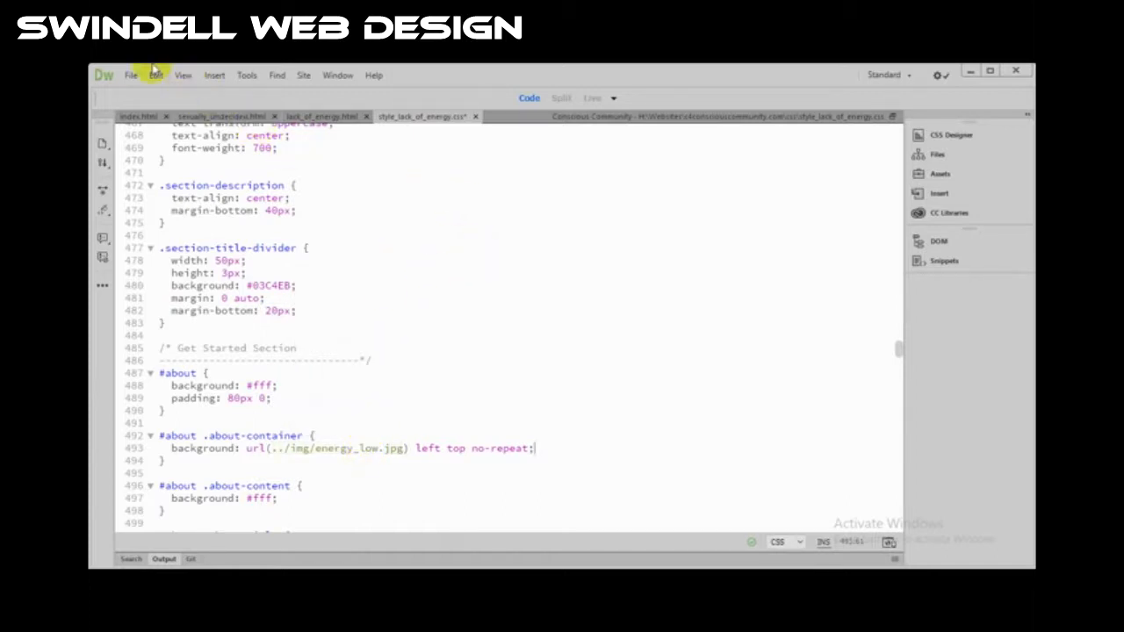
left_click(130, 74)
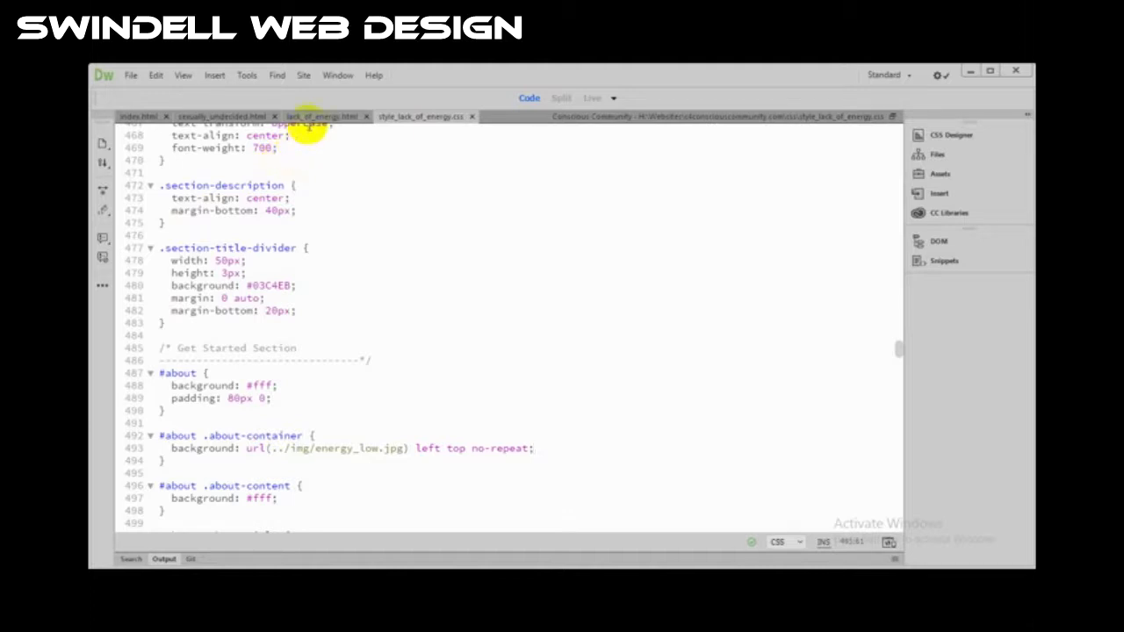
mouse_move(322, 116)
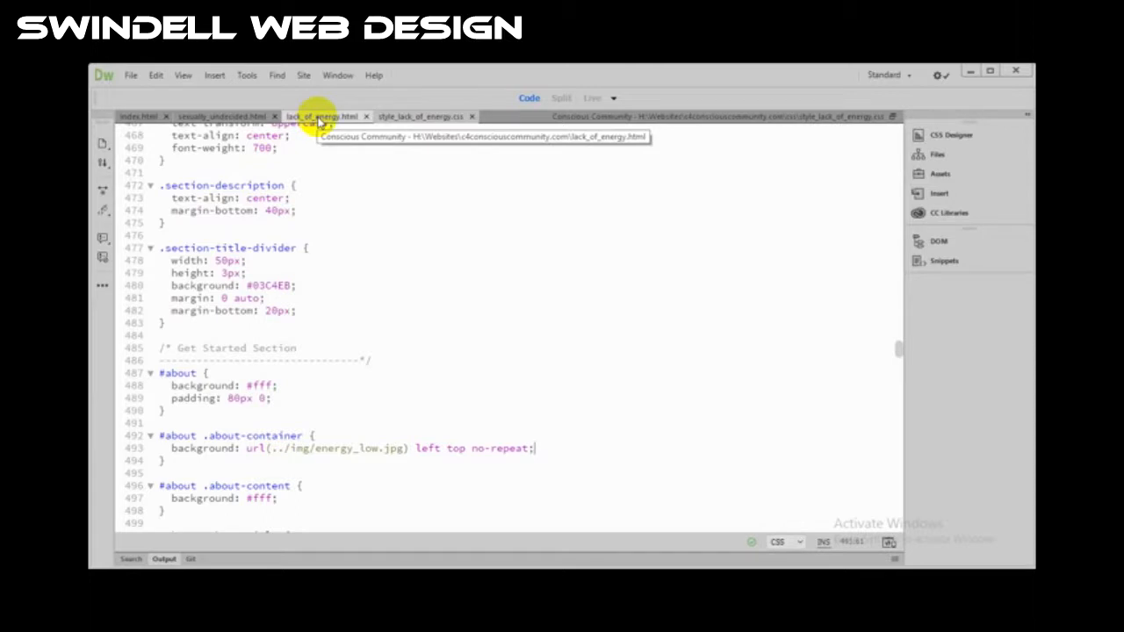
In lack_of_energy.html's source code, point the line-39 stylesheet link to css/style_lack_of_energy.css.
left_click(560, 99)
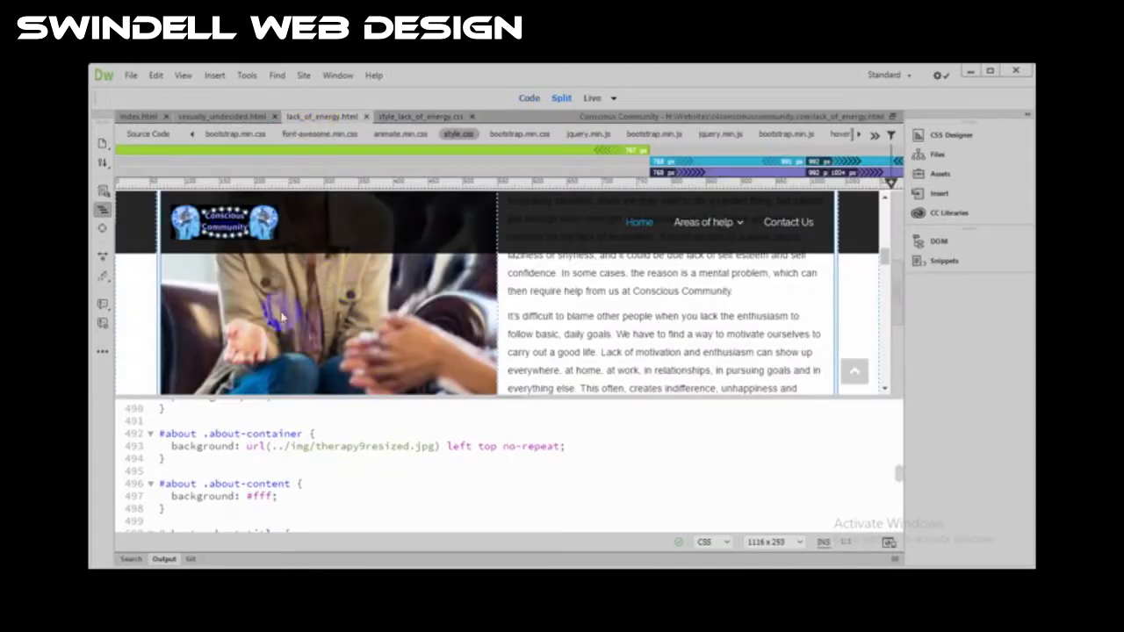
mouse_move(348, 290)
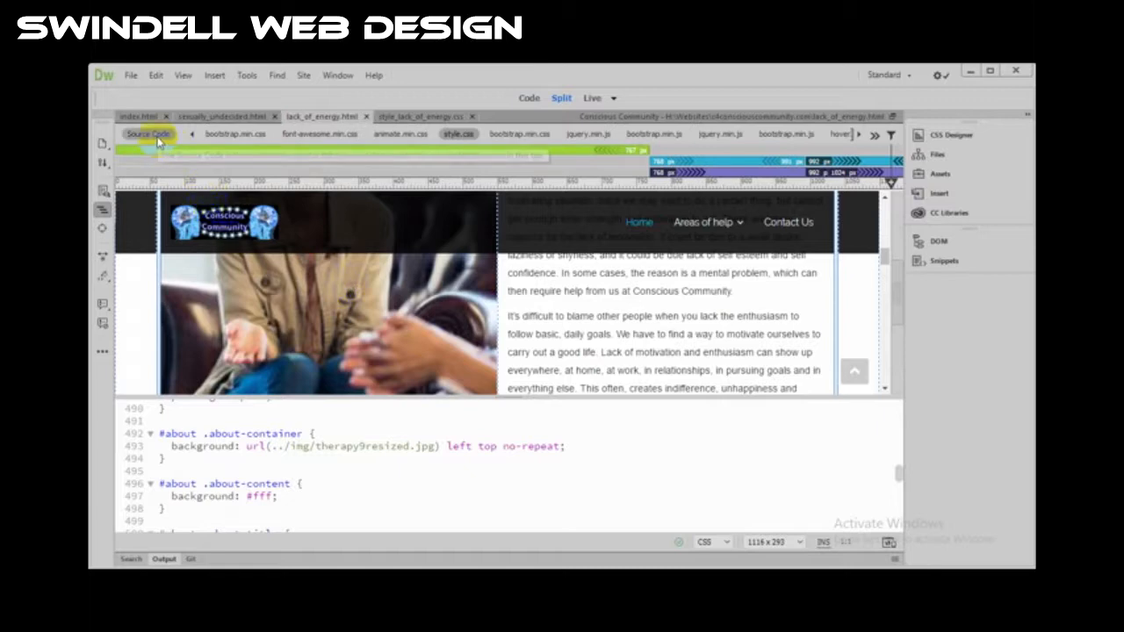
left_click(147, 133)
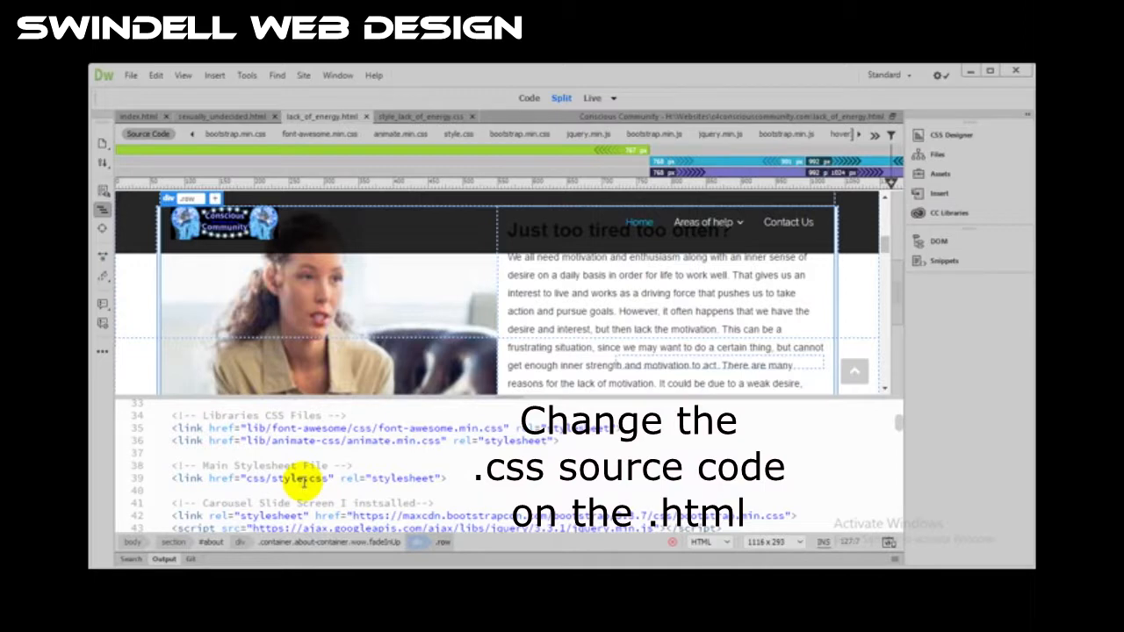
triple_click(308, 477)
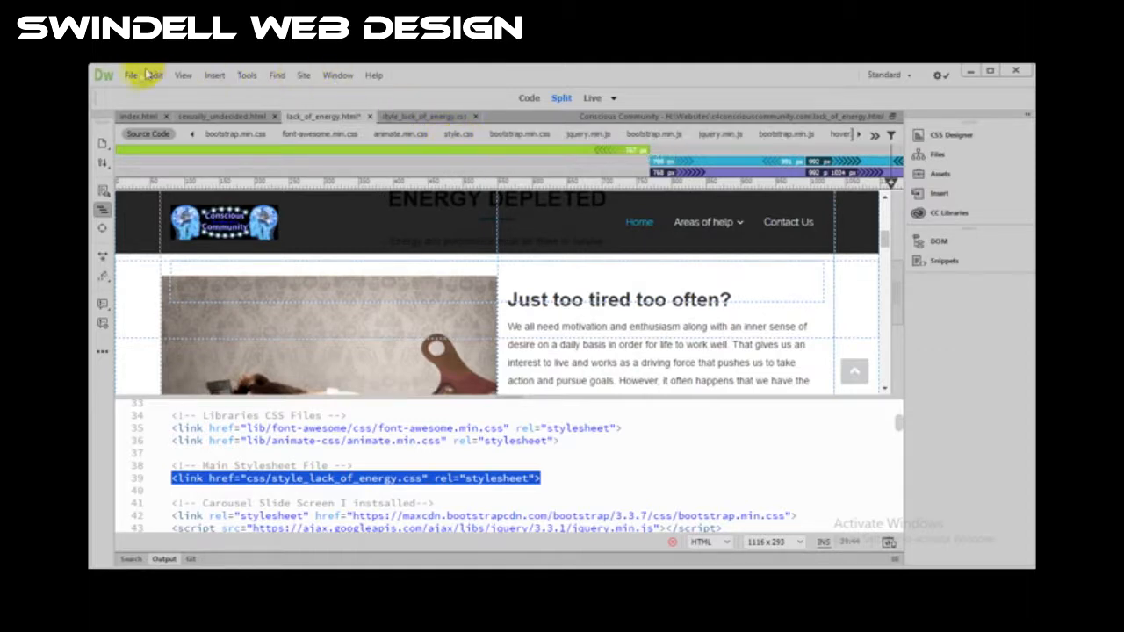
Save the page and Put it to the remote site, declining dependent files, then view index.
left_click(130, 73)
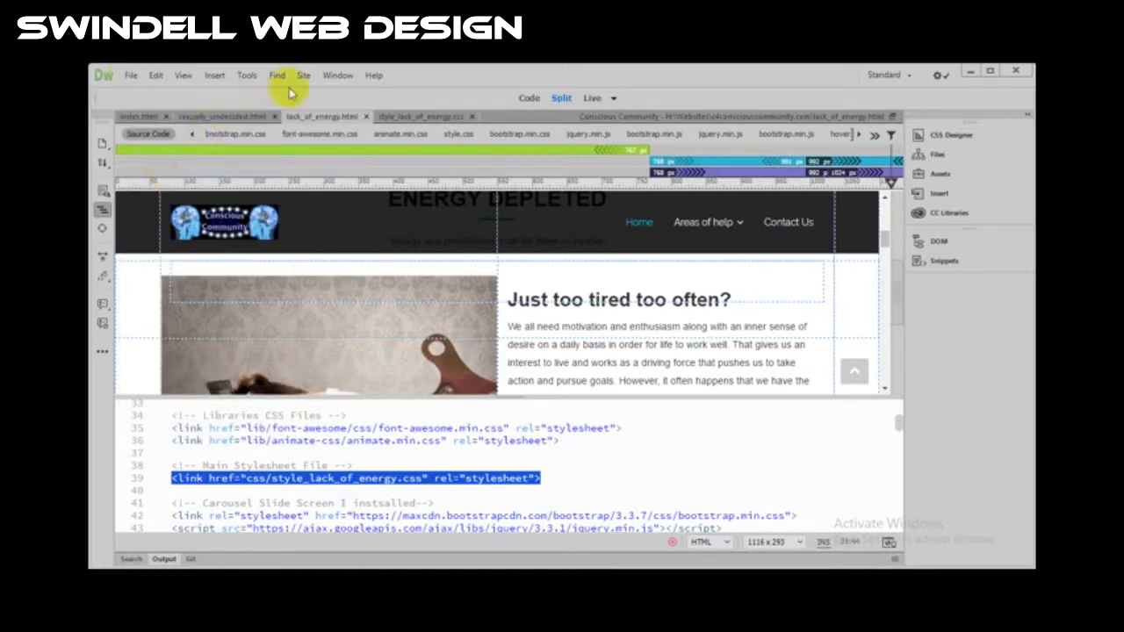
left_click(303, 73)
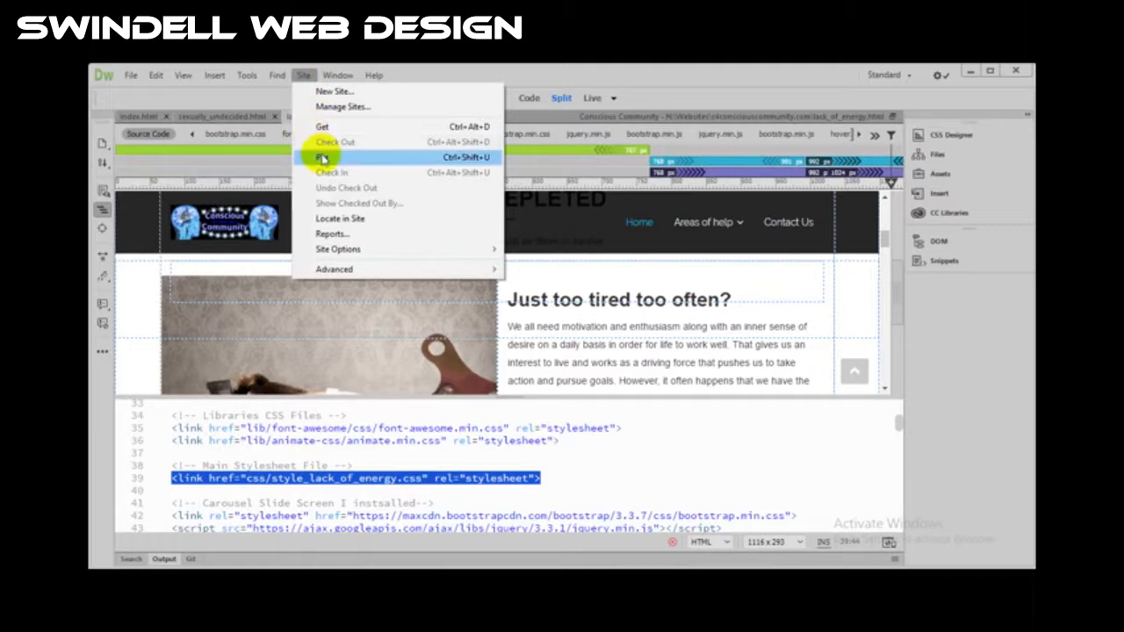
left_click(332, 158)
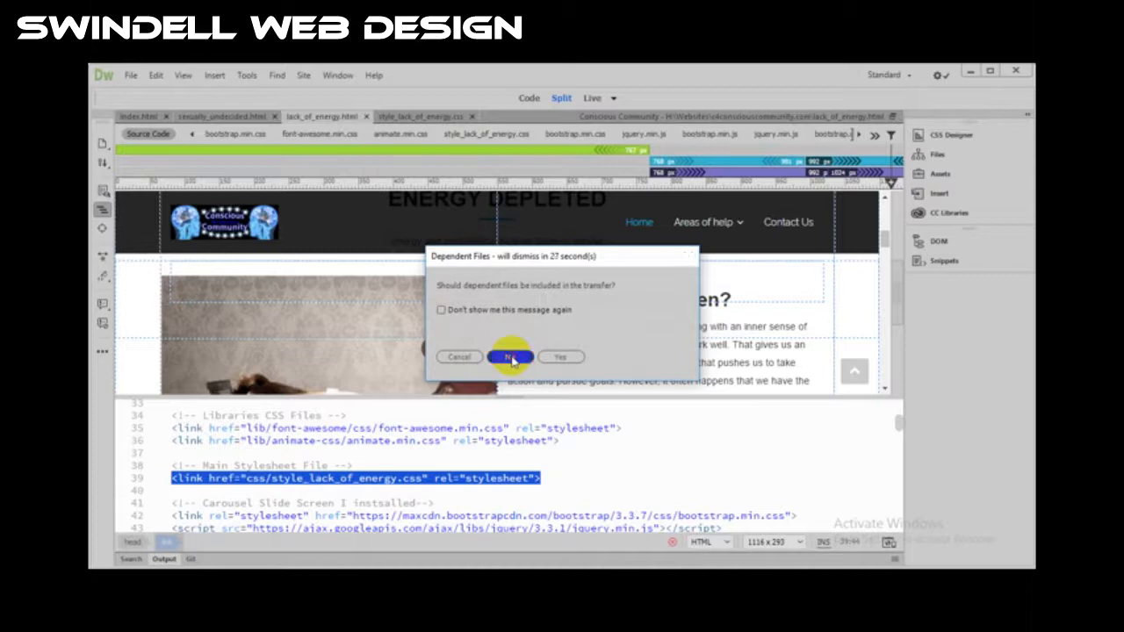
left_click(509, 356)
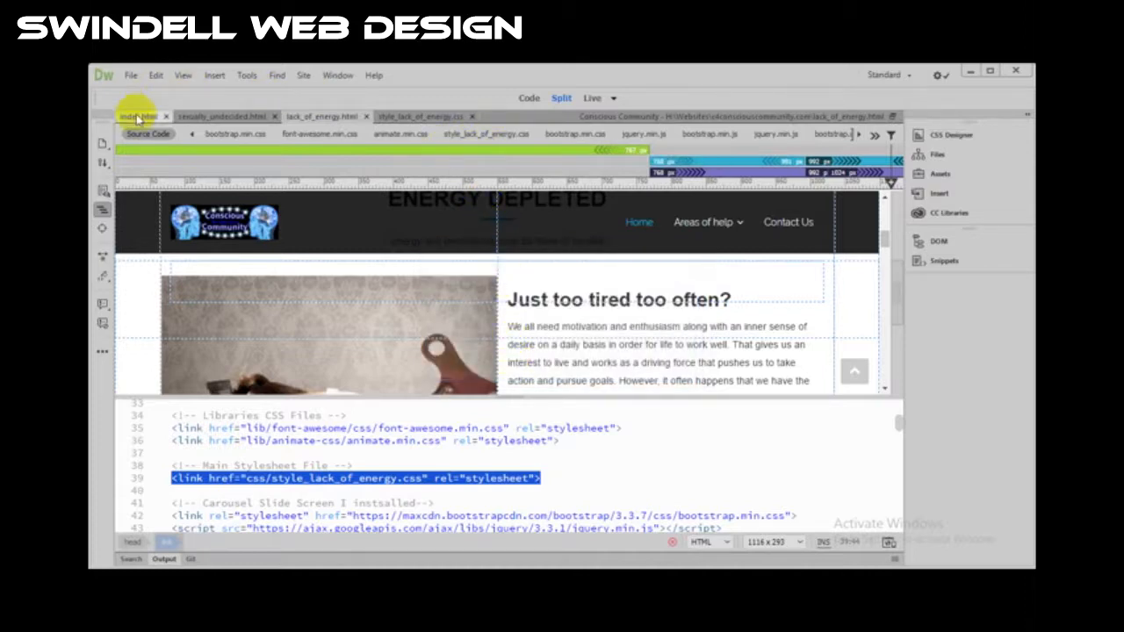
left_click(137, 116)
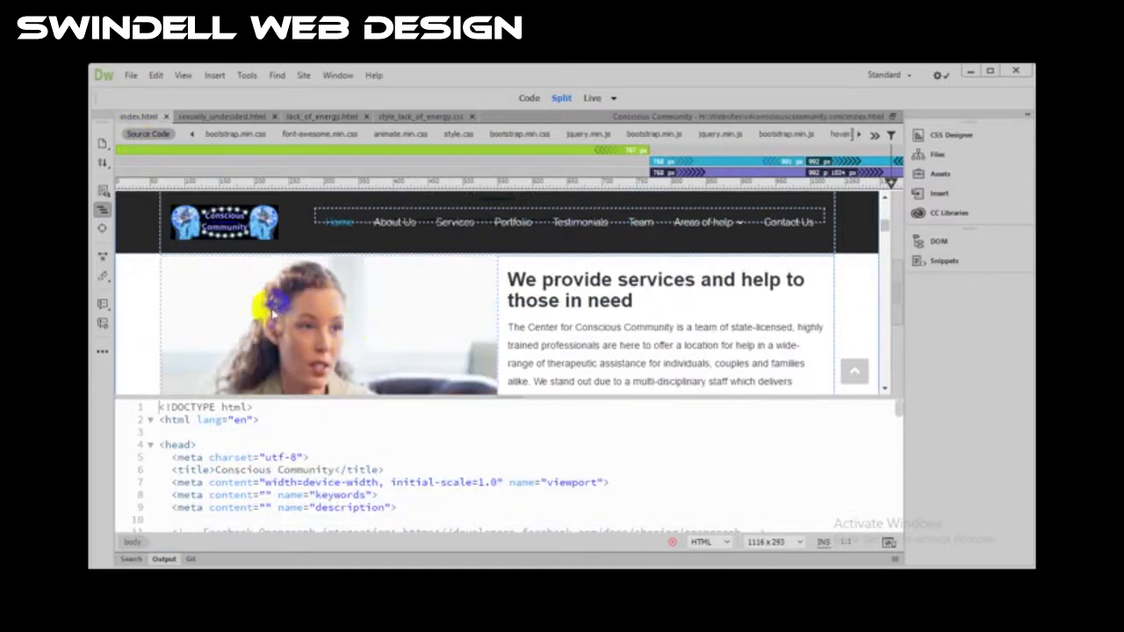
mouse_move(348, 332)
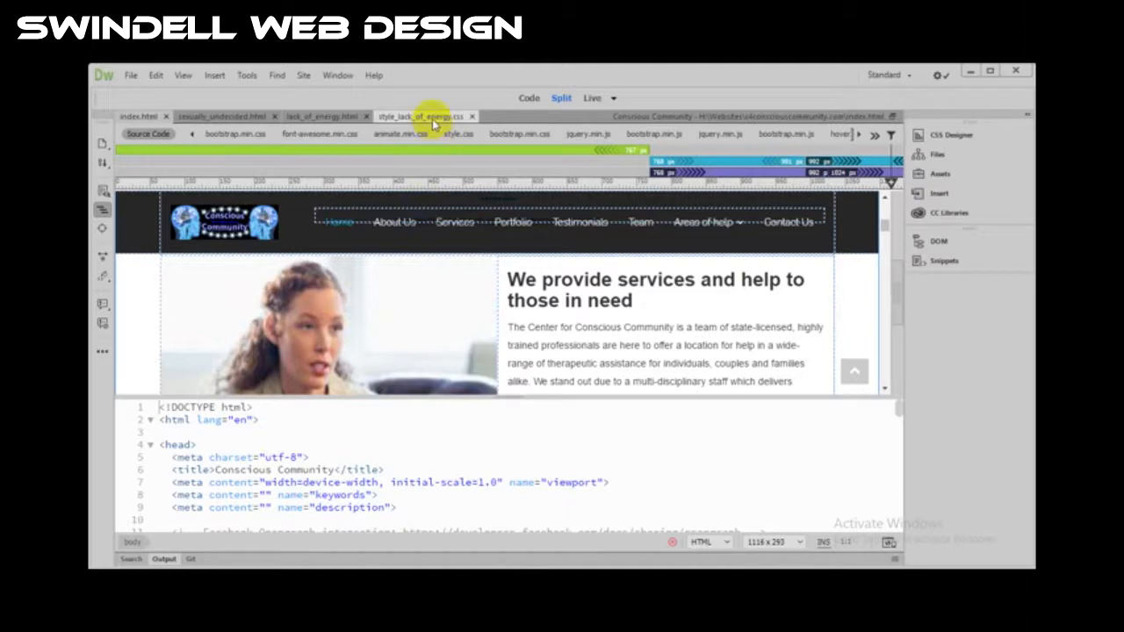
mouse_move(431, 119)
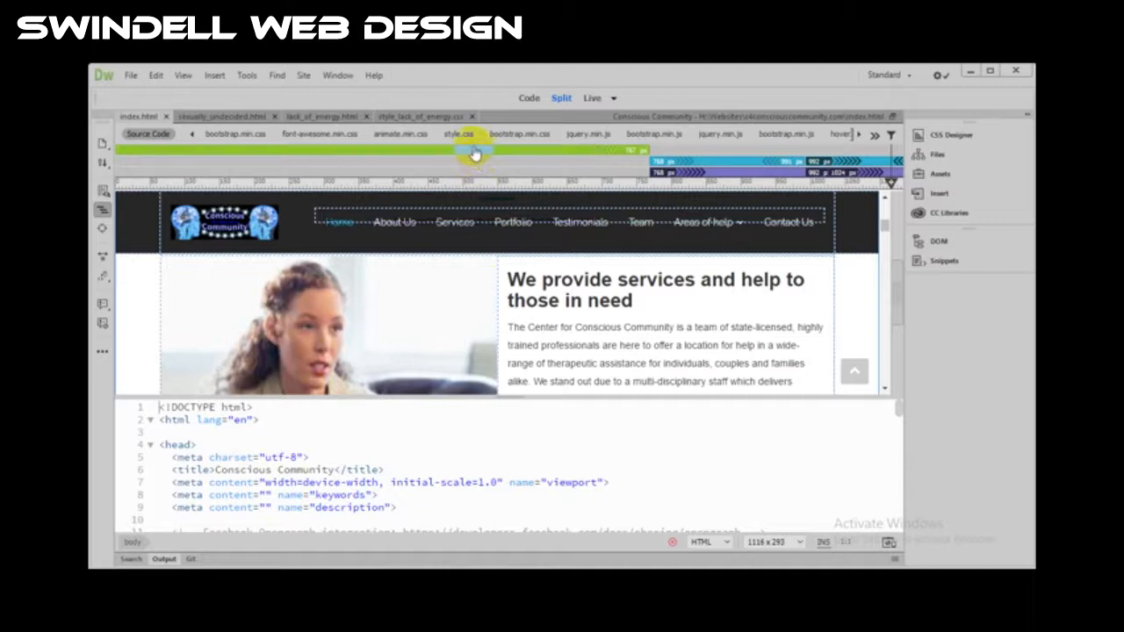
mouse_move(456, 133)
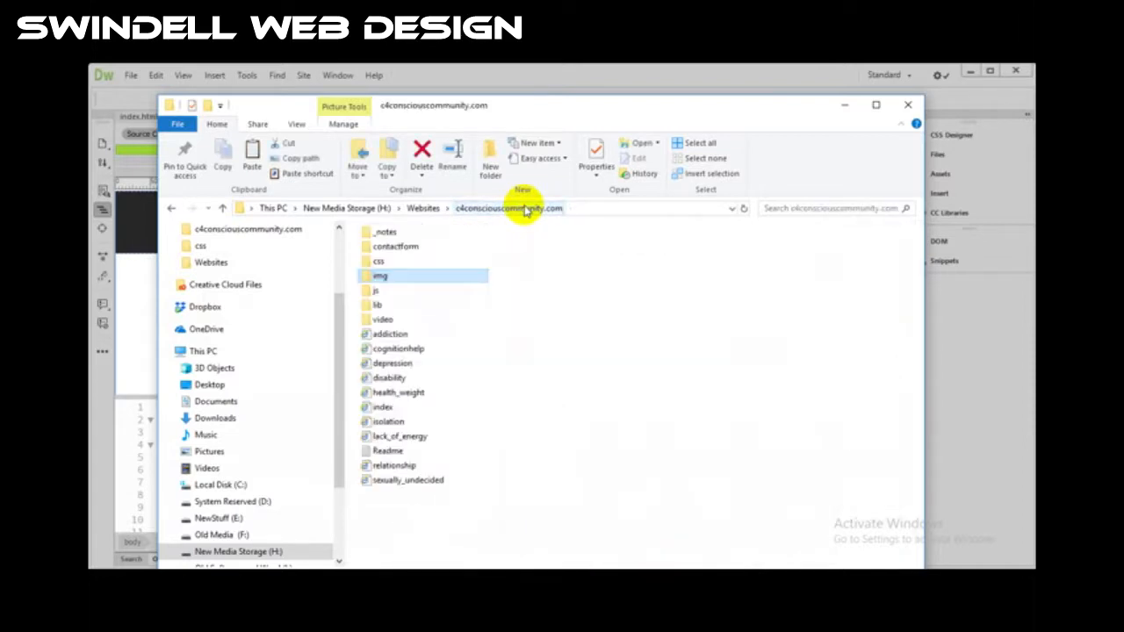
From the c4consciouscommunity.com root, open the css folder and look over style and style_cognition sheets.
left_click(379, 260)
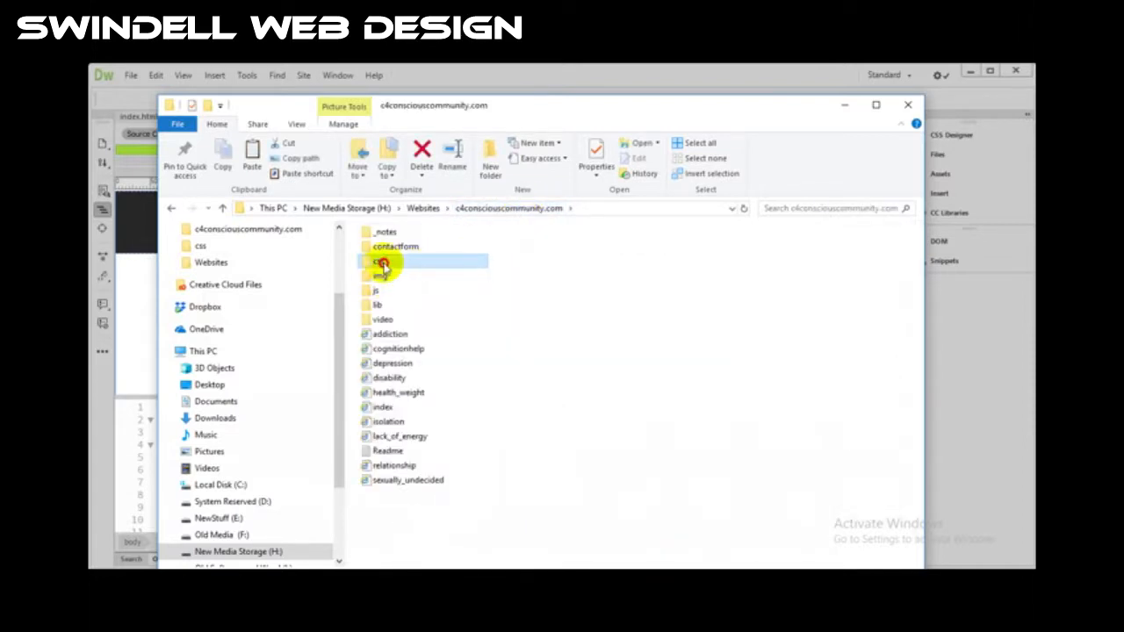
double_click(379, 261)
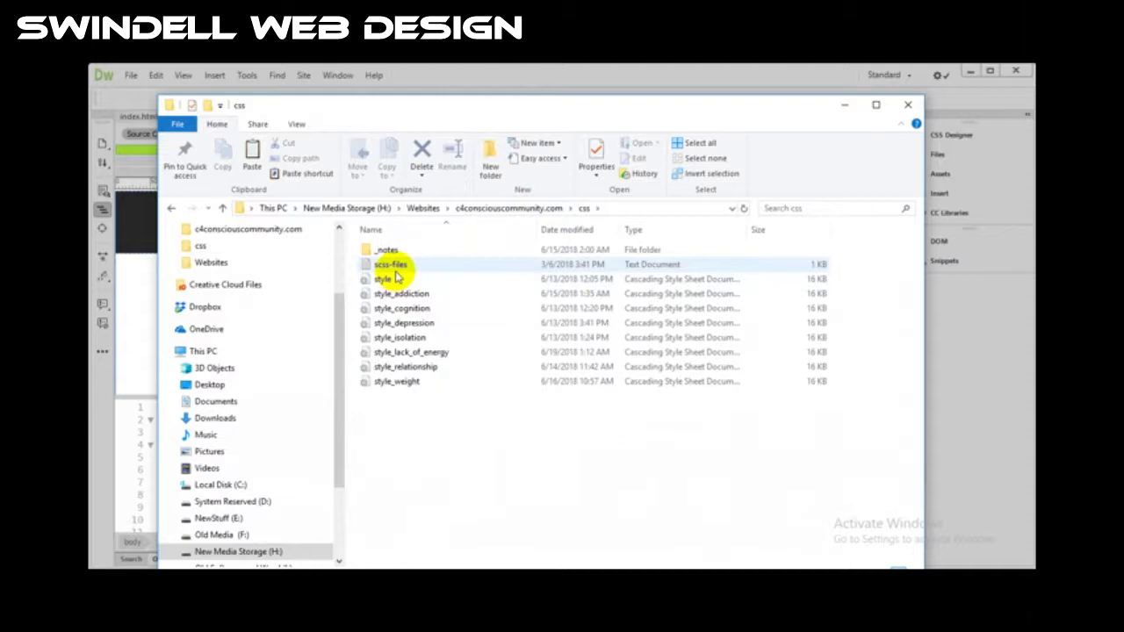
left_click(383, 277)
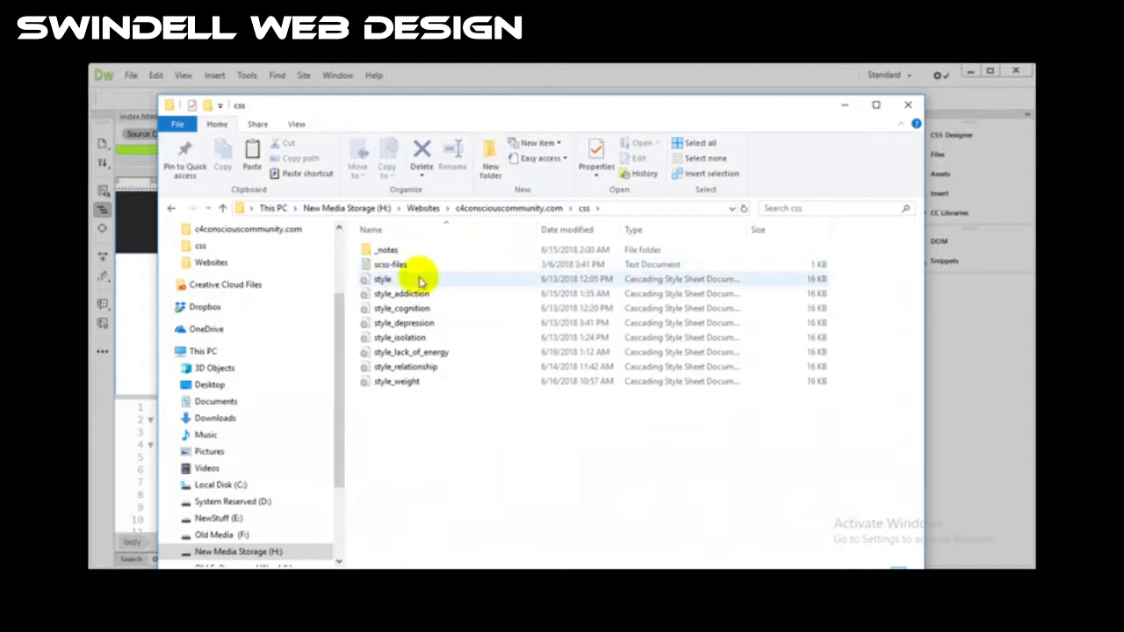
mouse_move(407, 281)
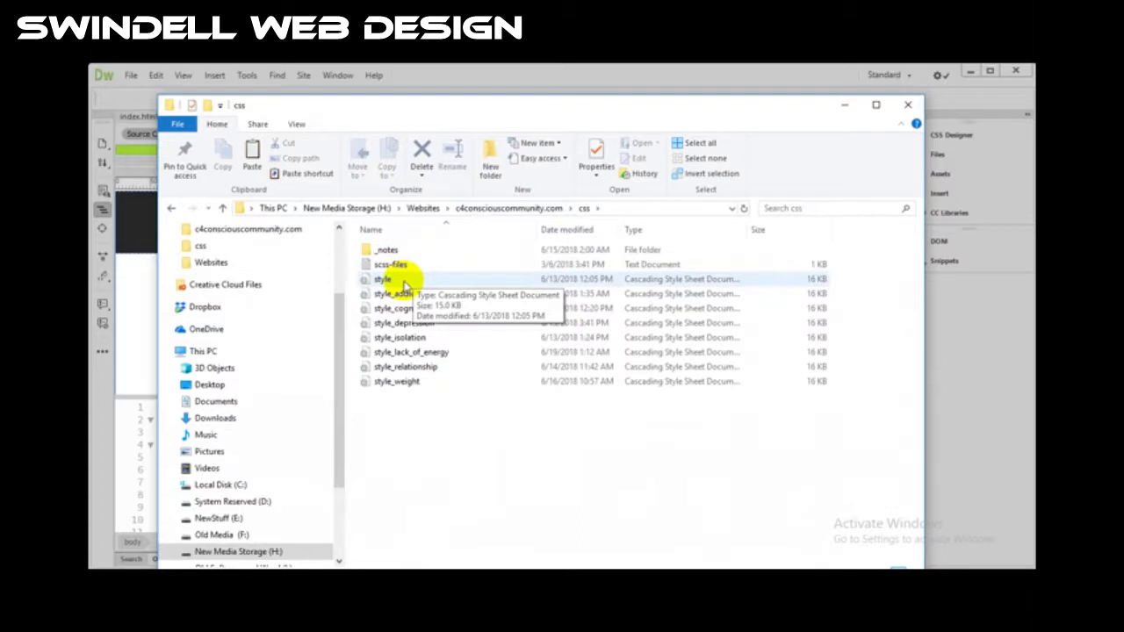
left_click(400, 309)
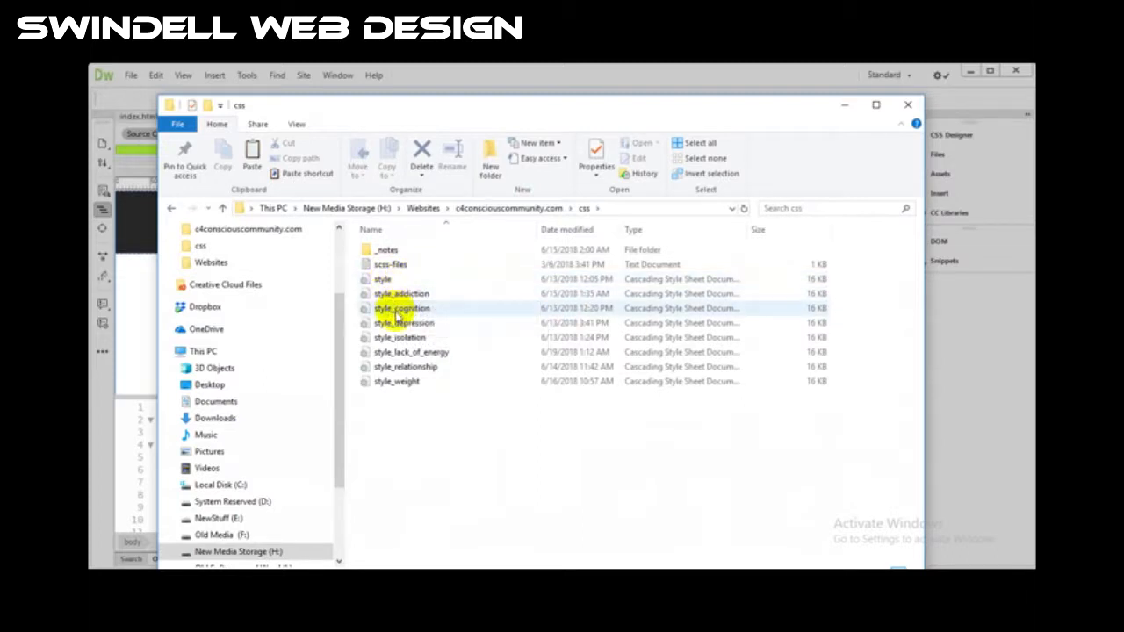